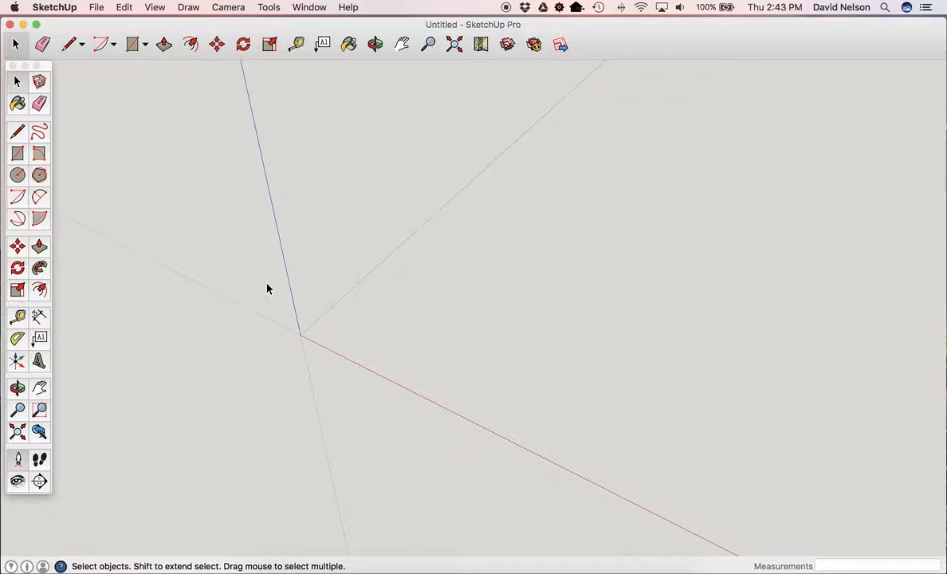
pyautogui.moveTo(183, 74)
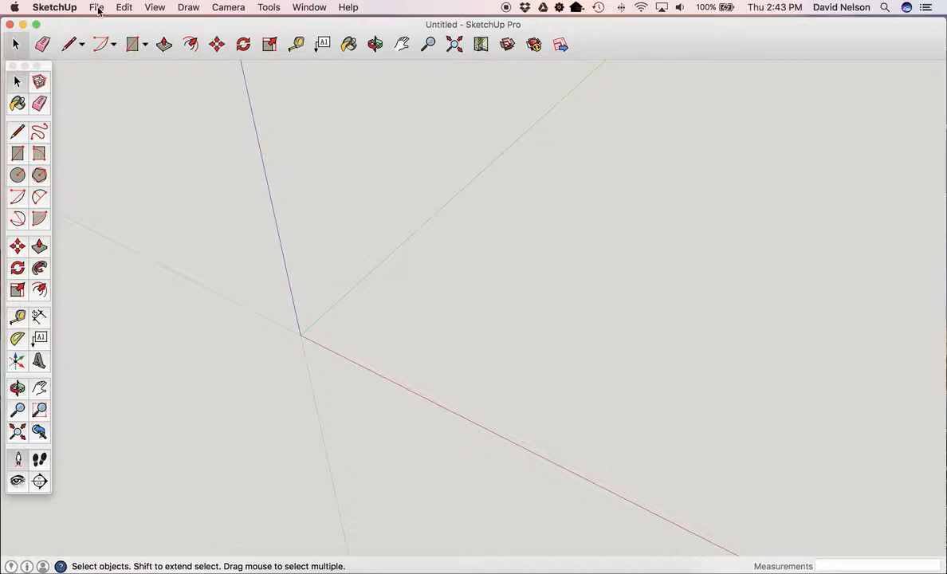
# Step: In File > Import, open Downloads > shelf, filter to SketchUp Files (*.skp), and select Back.skp
pyautogui.click(95, 7)
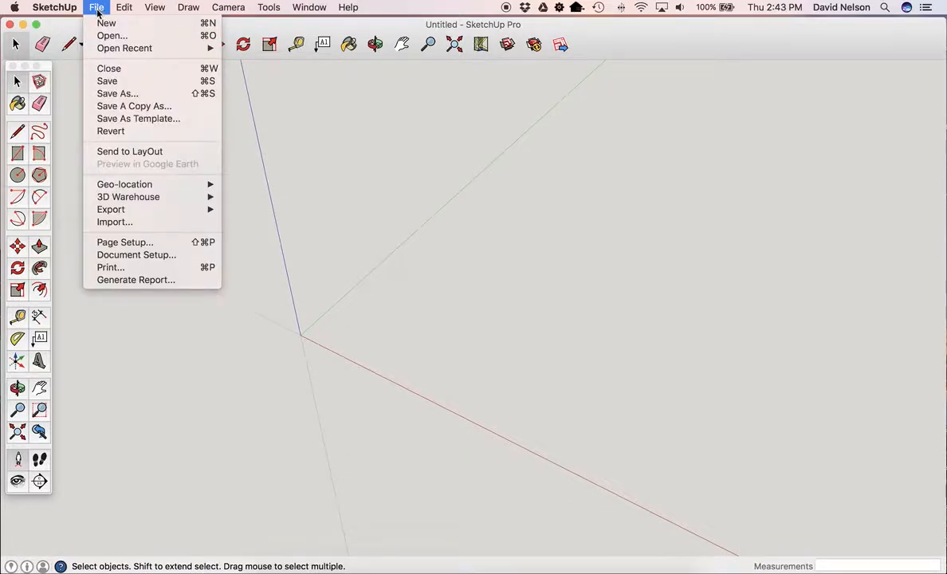
pyautogui.moveTo(114, 222)
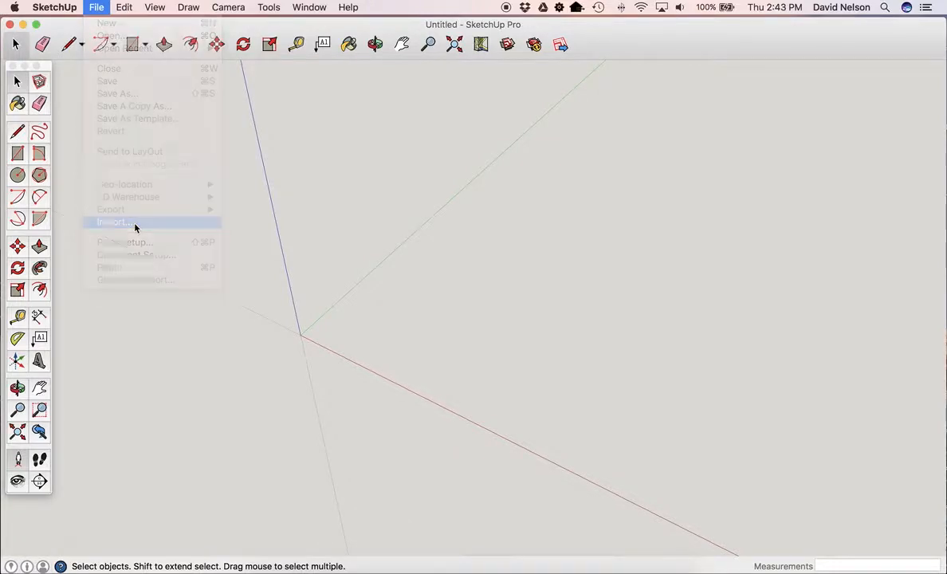
pyautogui.click(112, 222)
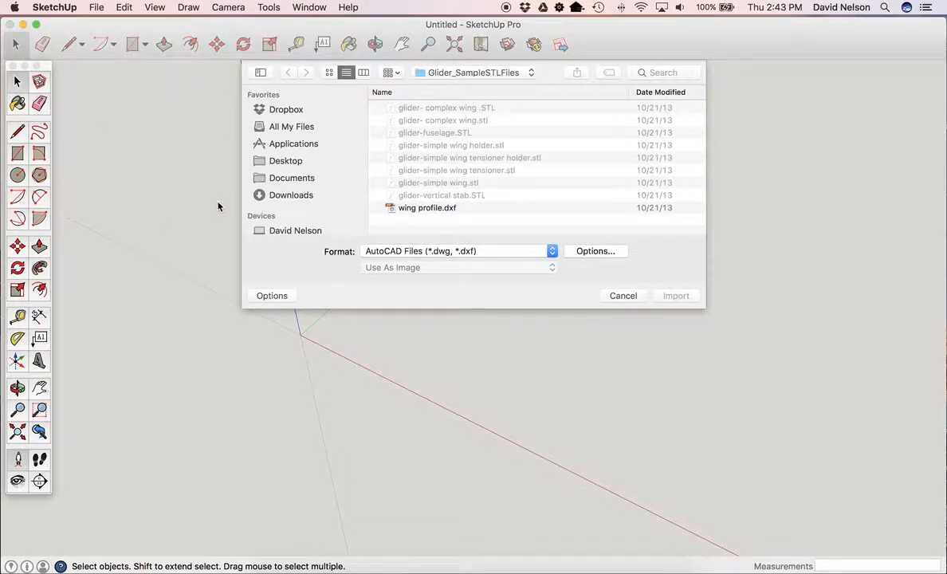
pyautogui.click(290, 195)
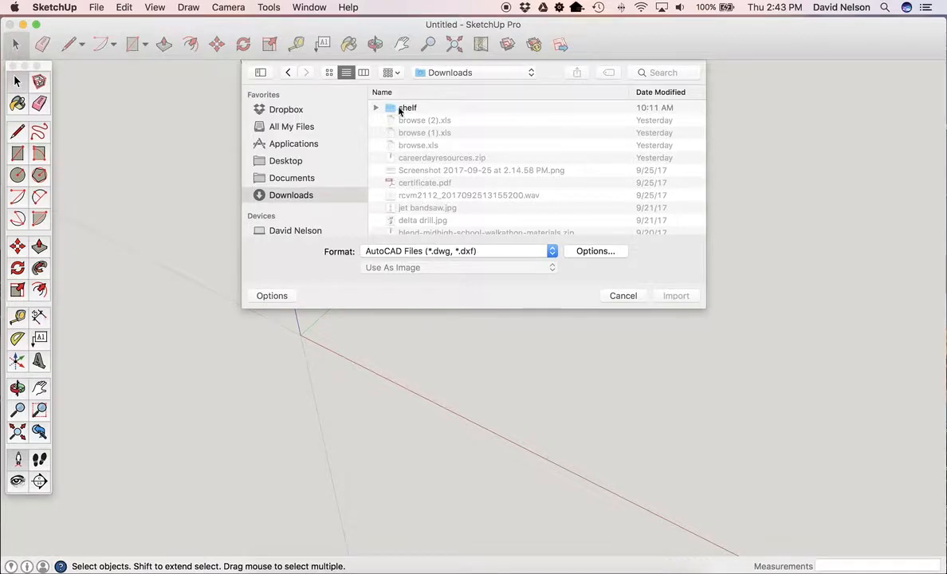
pyautogui.doubleClick(406, 107)
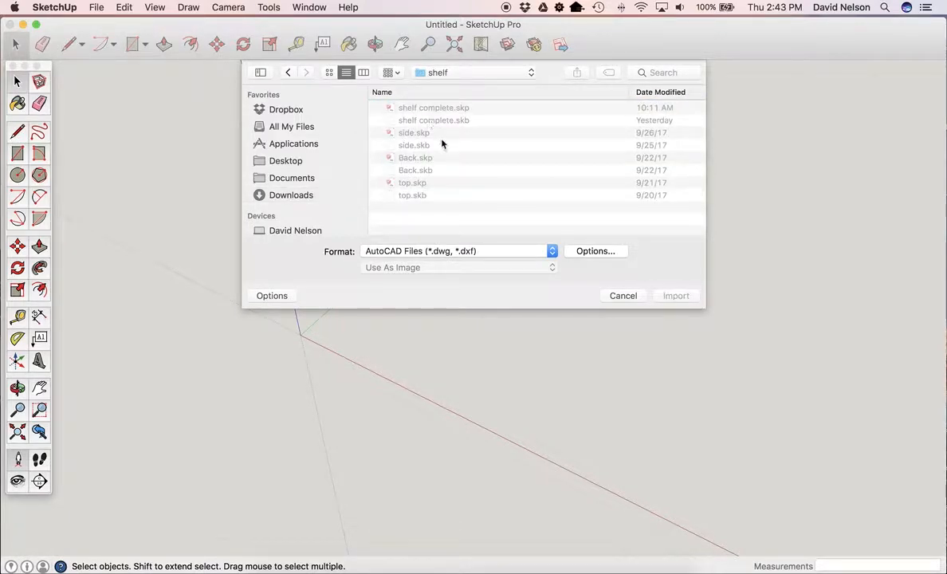
pyautogui.click(551, 251)
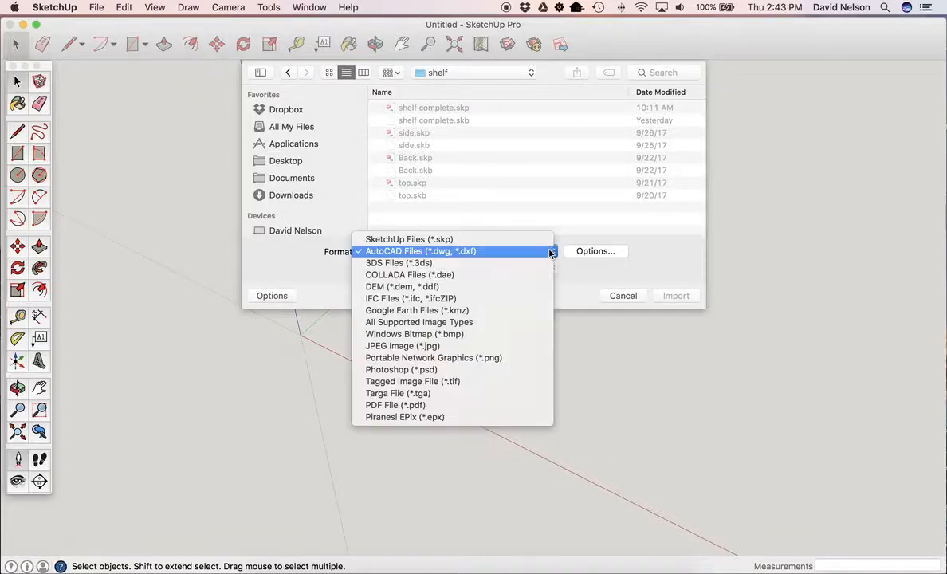
pyautogui.click(408, 239)
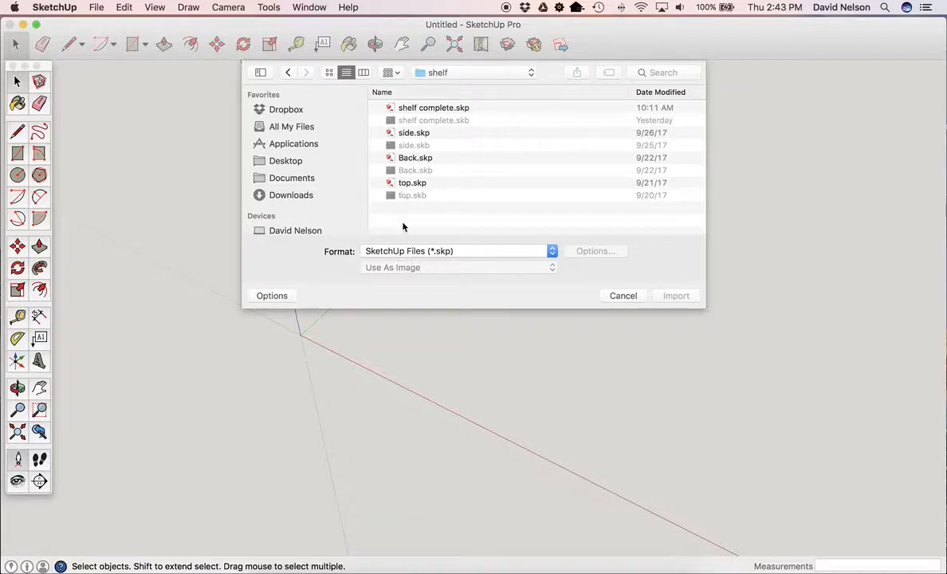
pyautogui.moveTo(337, 257)
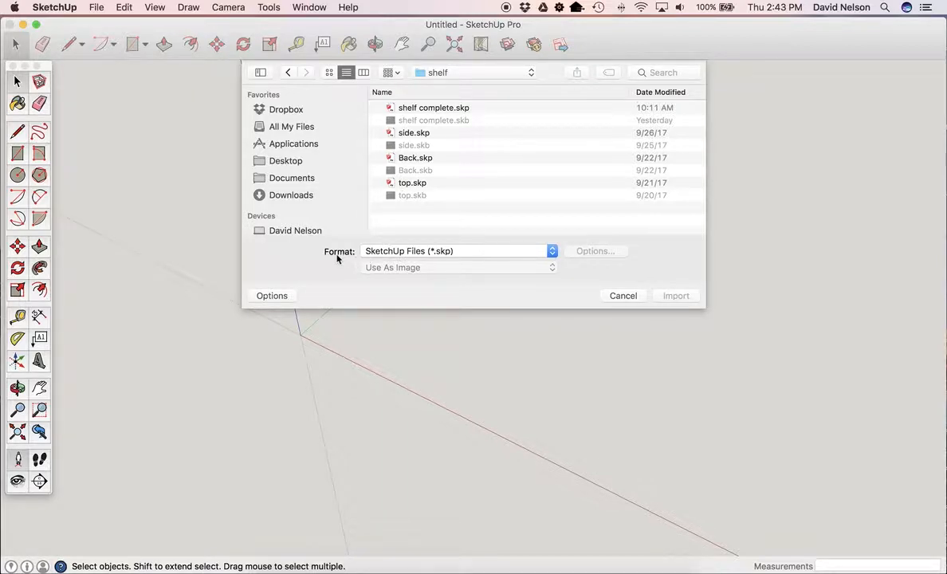
pyautogui.moveTo(437, 195)
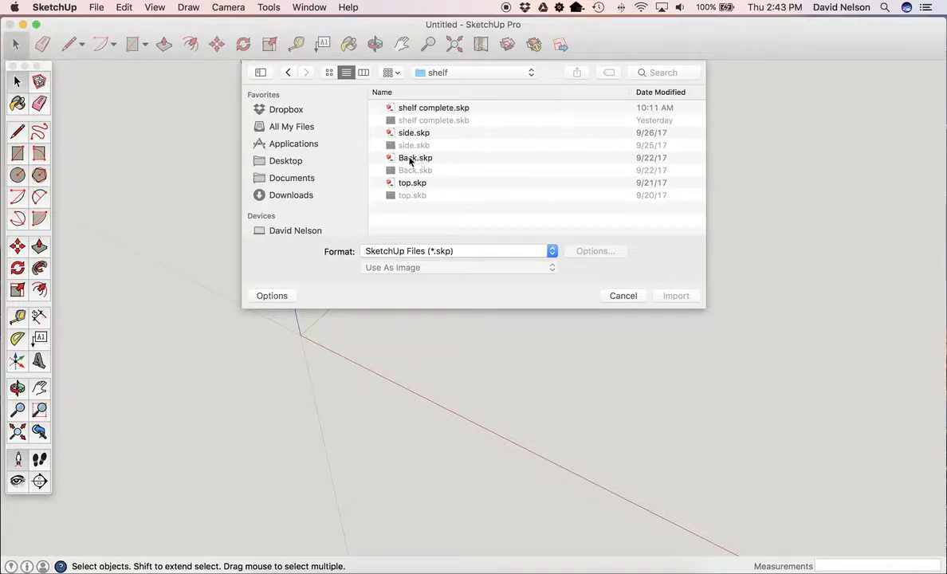
pyautogui.click(415, 157)
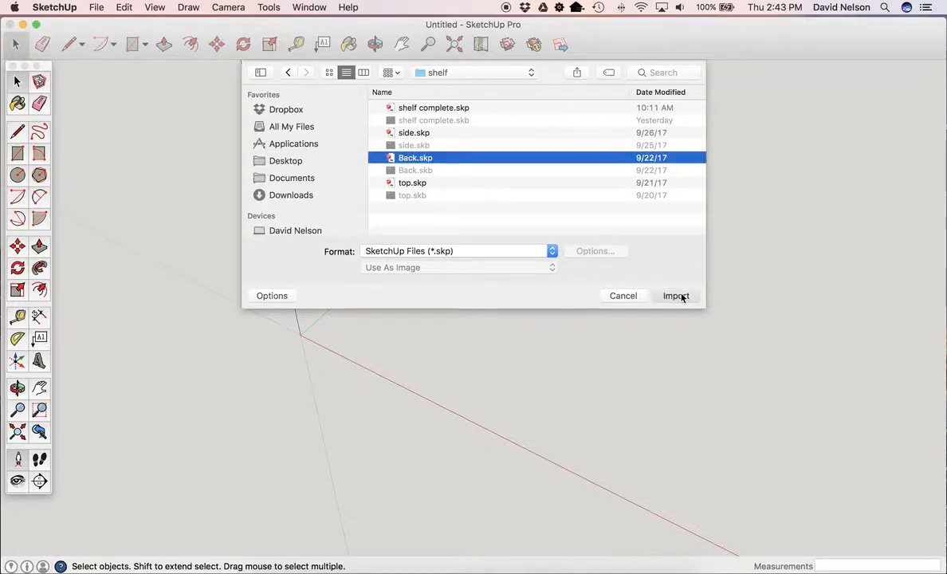
# Step: Import Back.skp into the model and erase the board's dimension annotations
pyautogui.click(675, 295)
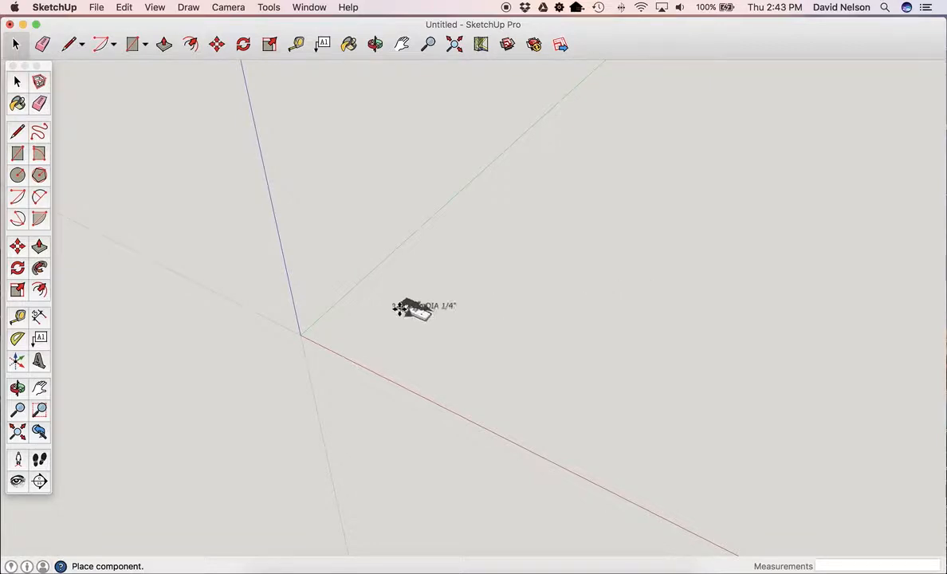
pyautogui.moveTo(307, 331)
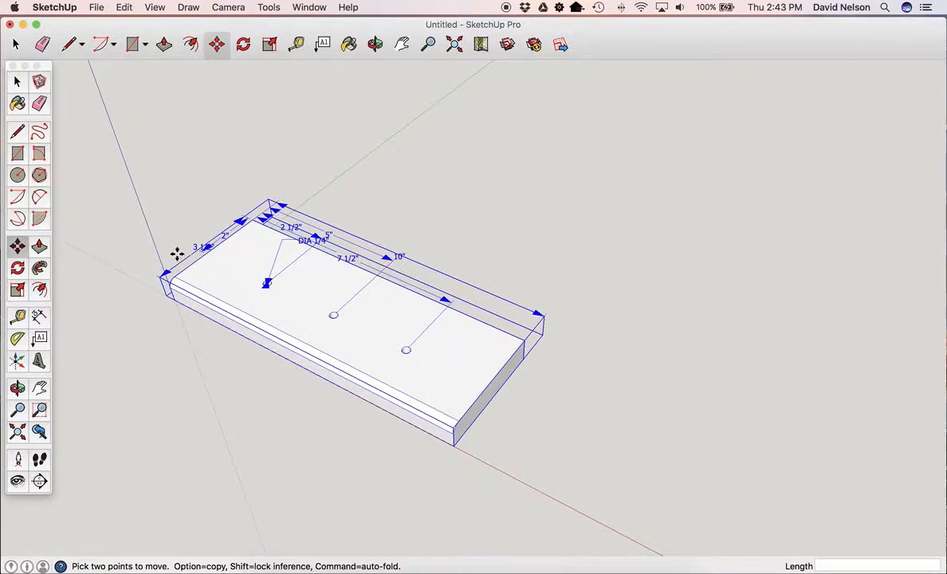
pyautogui.moveTo(88, 98)
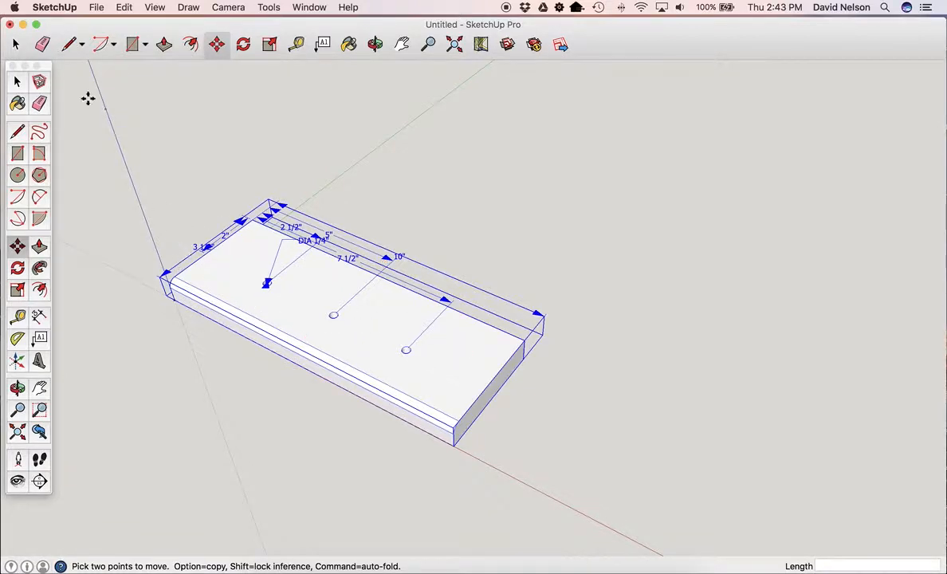
pyautogui.click(16, 81)
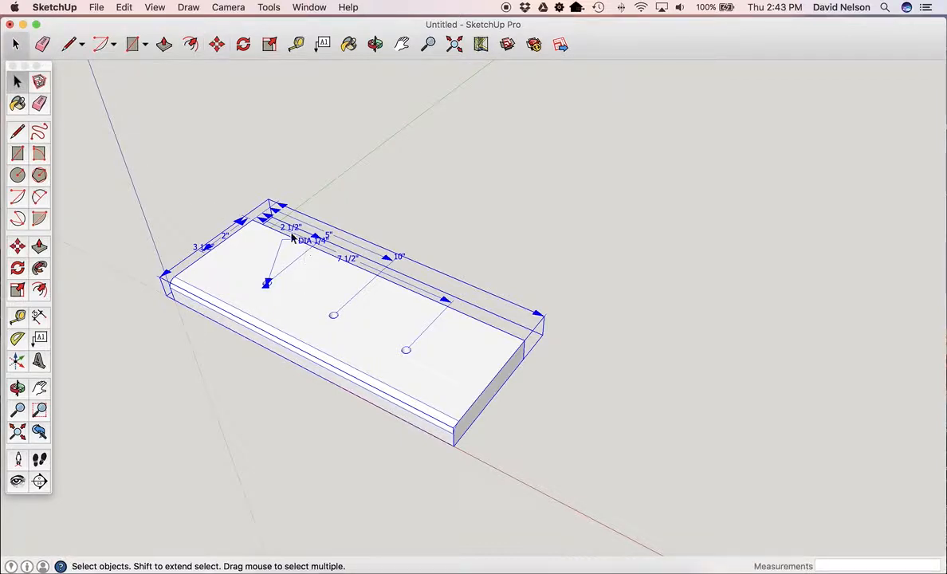
pyautogui.moveTo(295, 301)
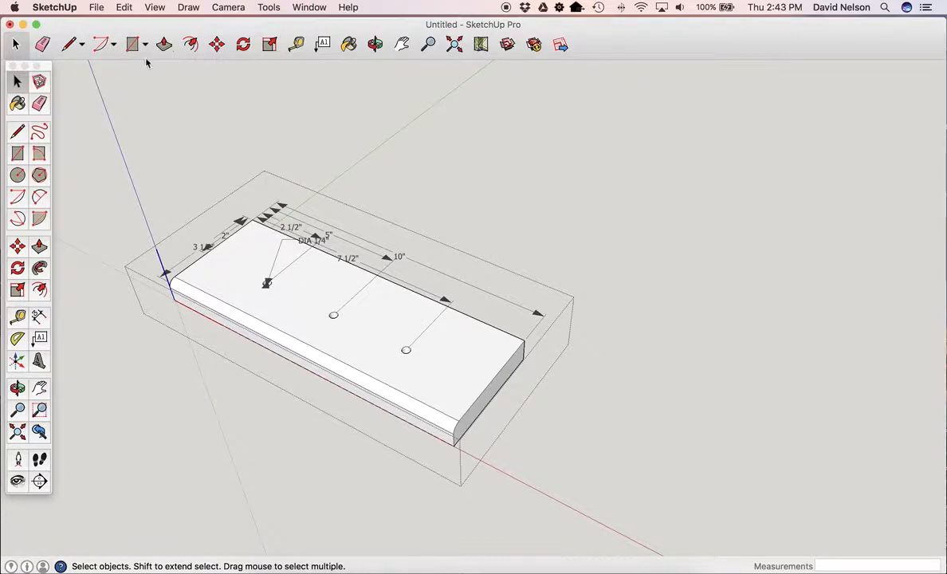
pyautogui.click(38, 104)
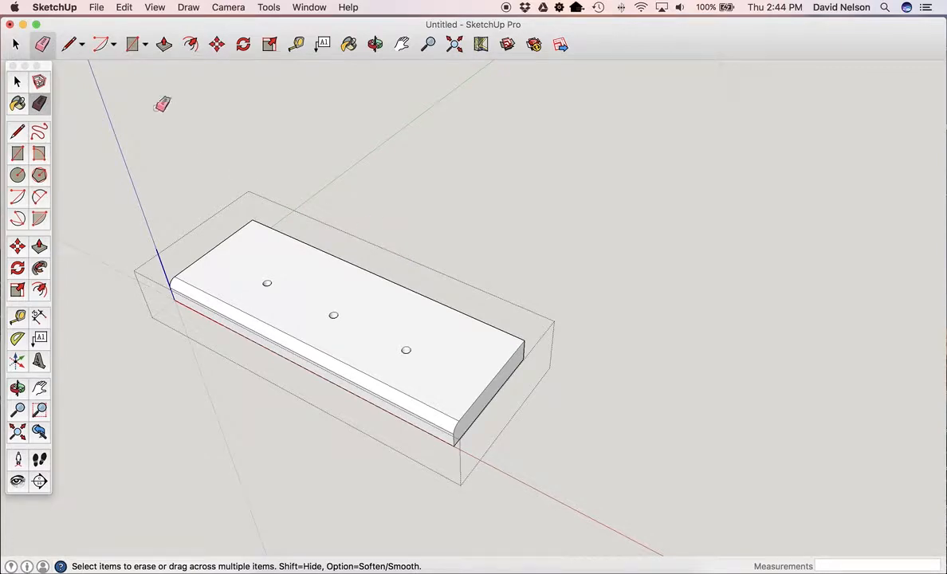
pyautogui.click(16, 81)
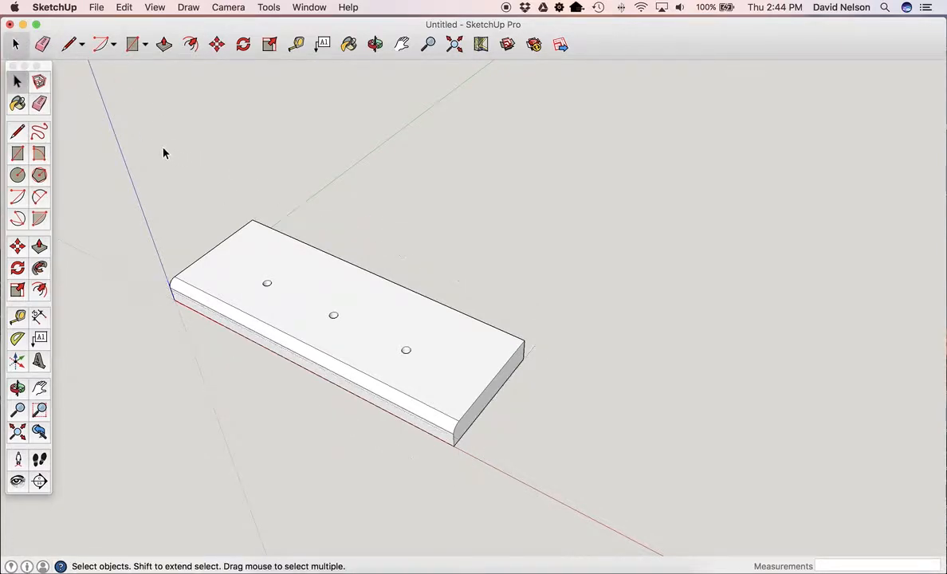
pyautogui.moveTo(200, 137)
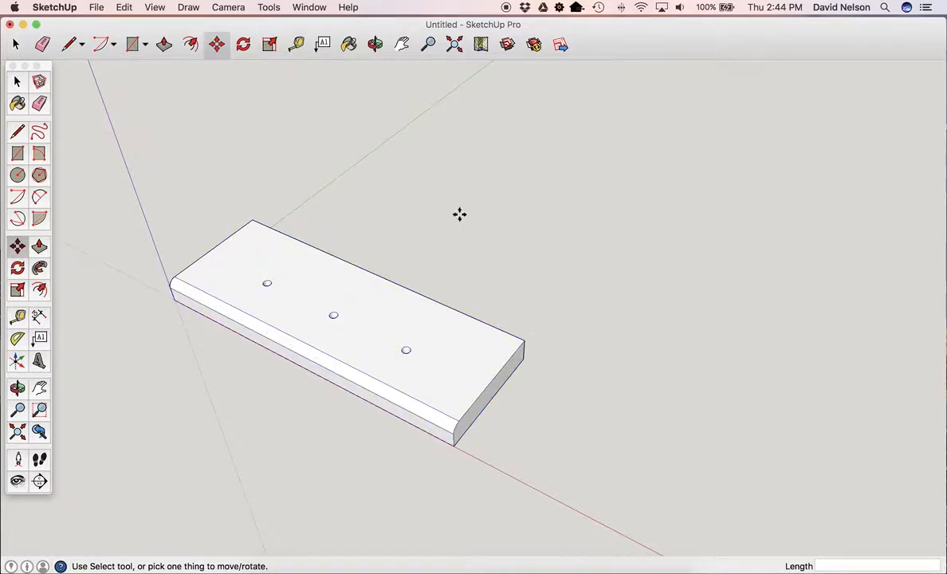
# Step: Orbit around the Back board and rotate it 90° onto its long edge
pyautogui.click(374, 44)
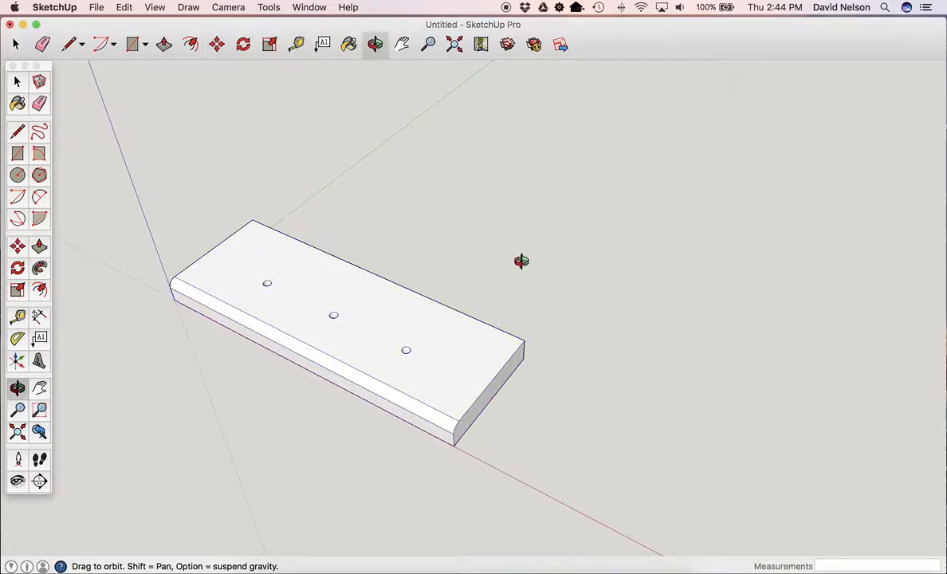
pyautogui.moveTo(521, 260); pyautogui.dragTo(385, 182)
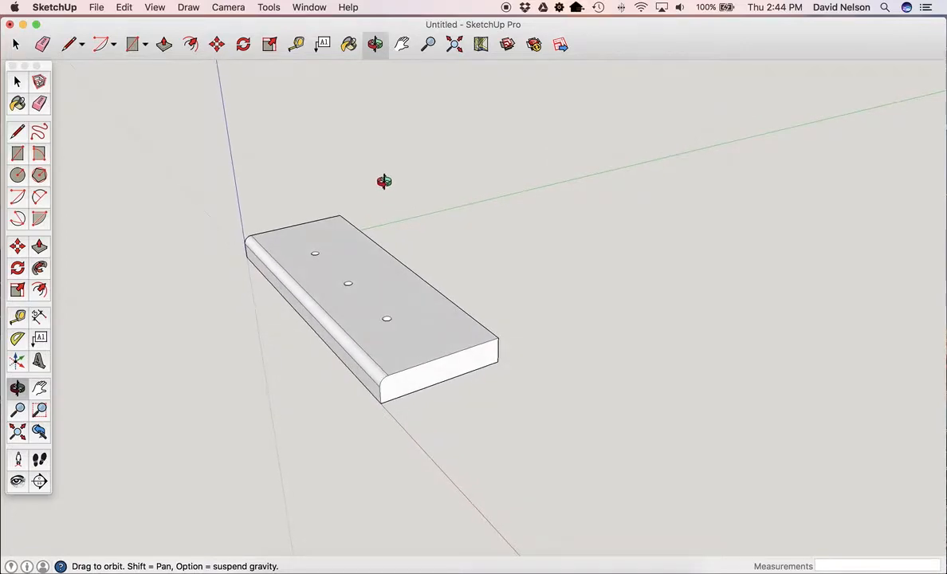
pyautogui.click(215, 43)
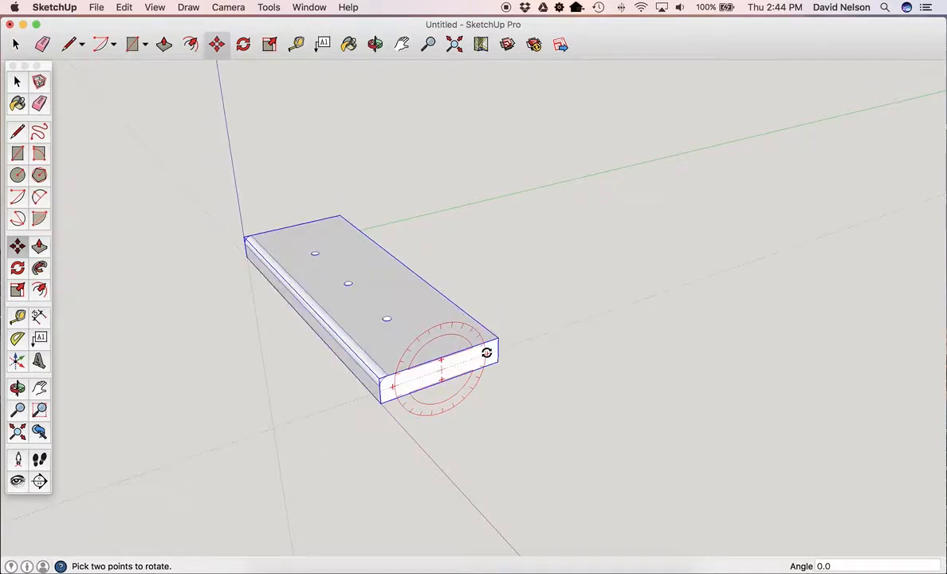
pyautogui.click(444, 412)
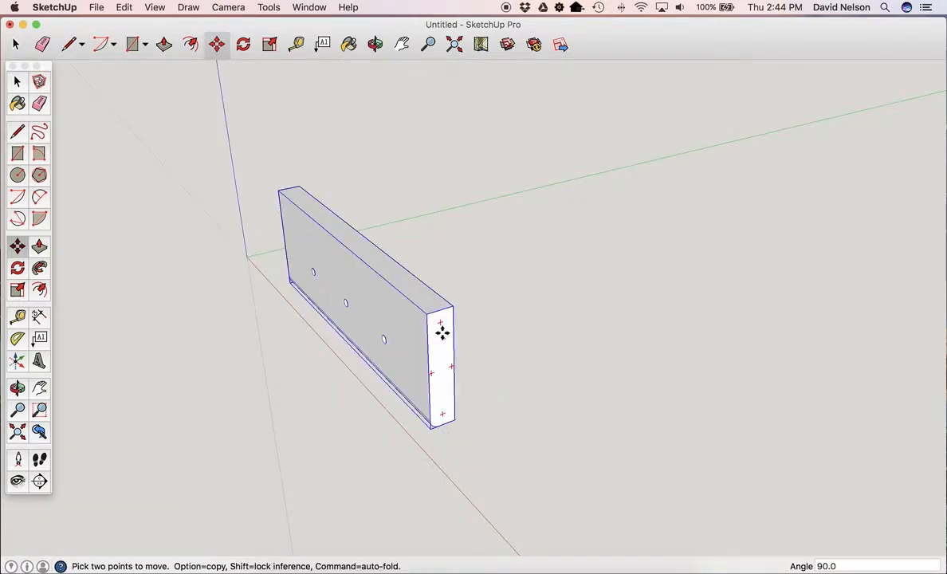
pyautogui.moveTo(325, 226)
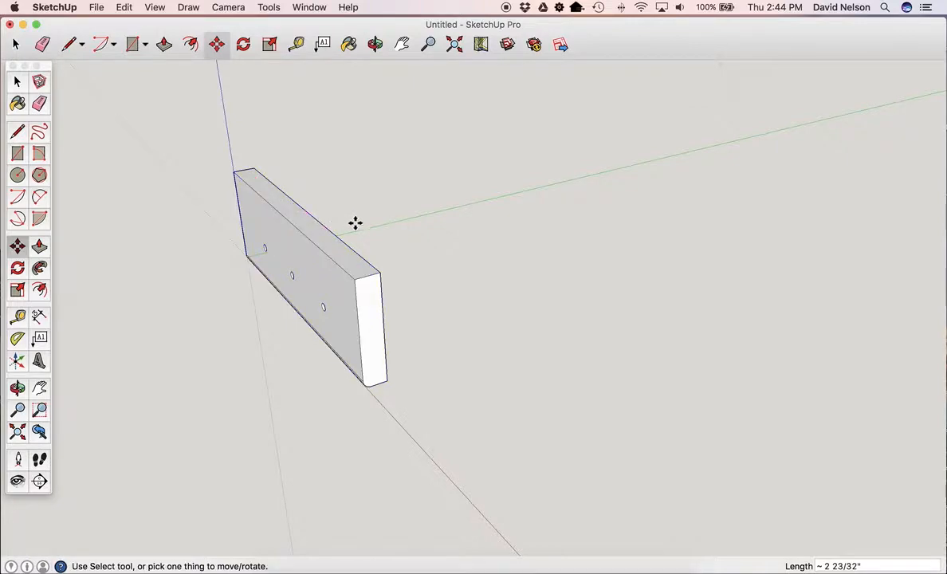
pyautogui.moveTo(282, 96)
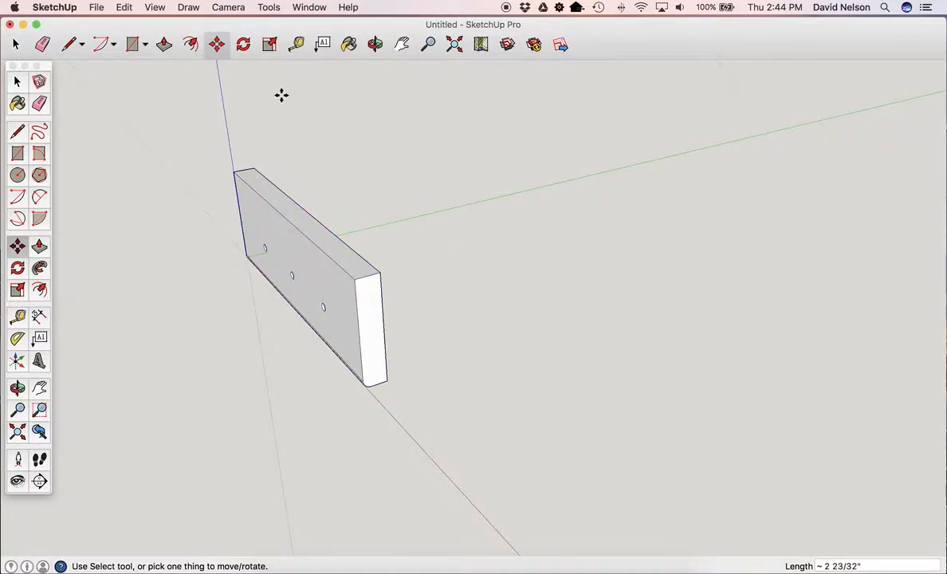
pyautogui.moveTo(251, 218)
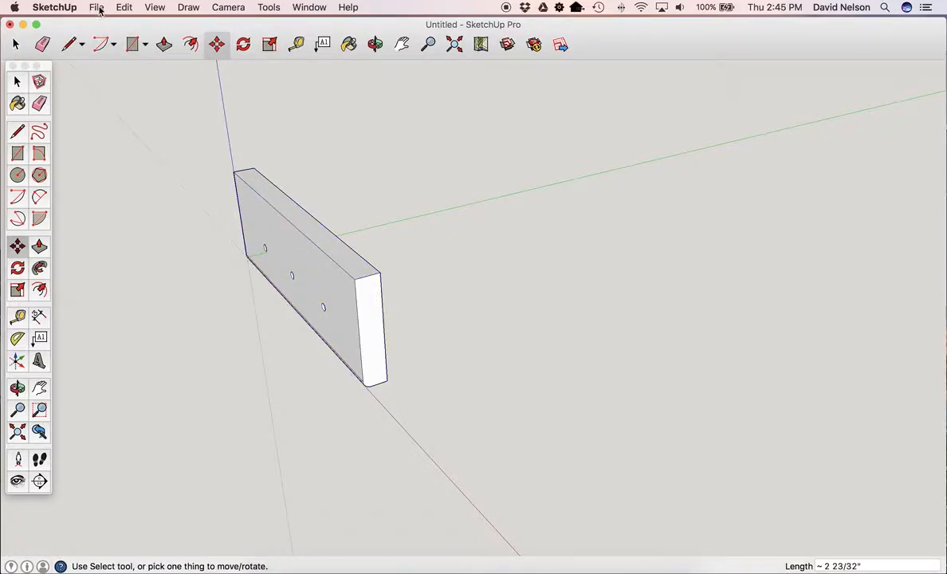
# Step: Import the side bracket model file and place it near the upright back board
pyautogui.click(96, 7)
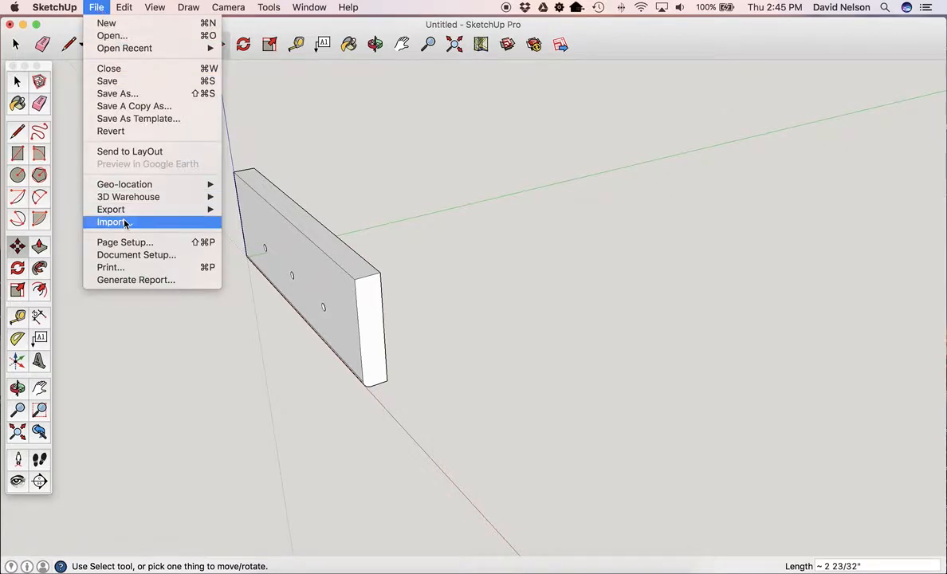
pyautogui.click(113, 222)
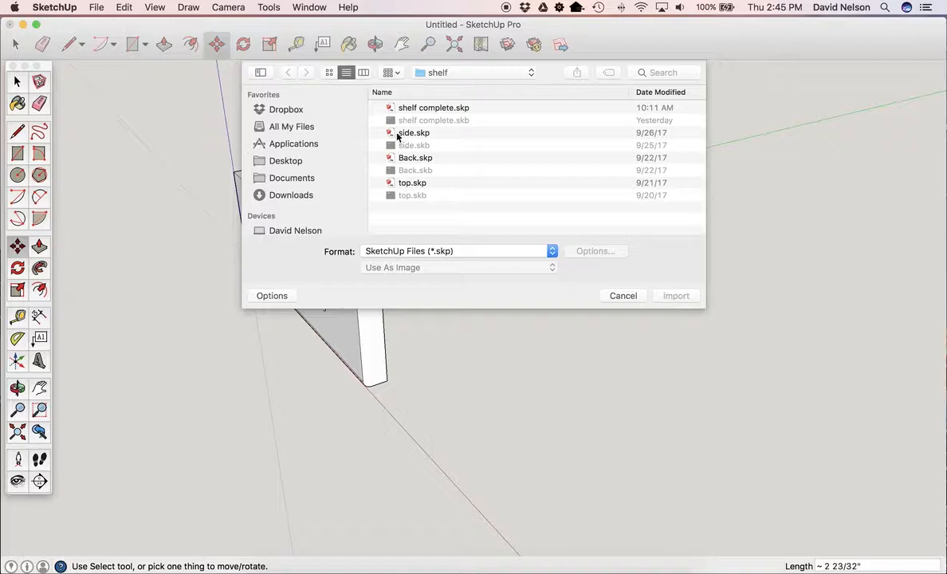
pyautogui.click(413, 132)
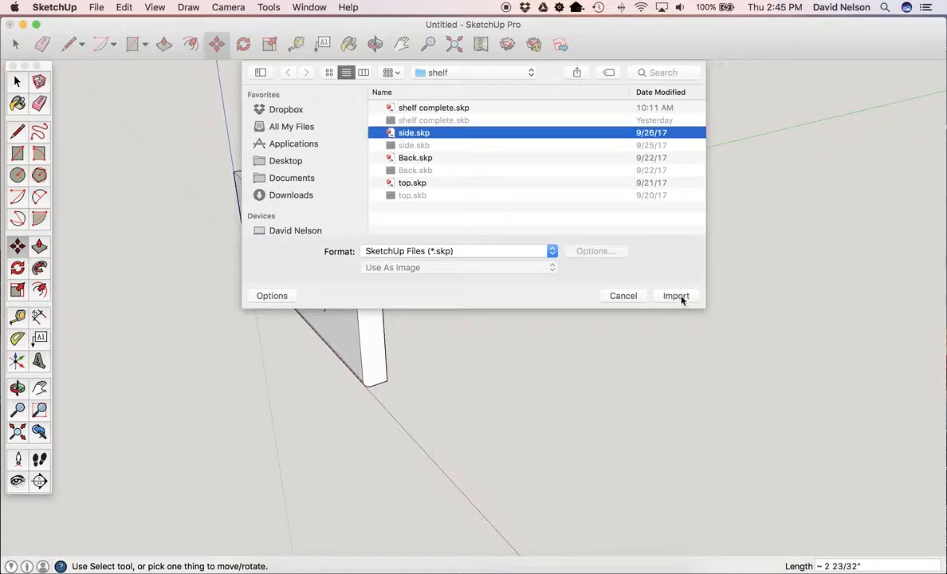
pyautogui.click(675, 295)
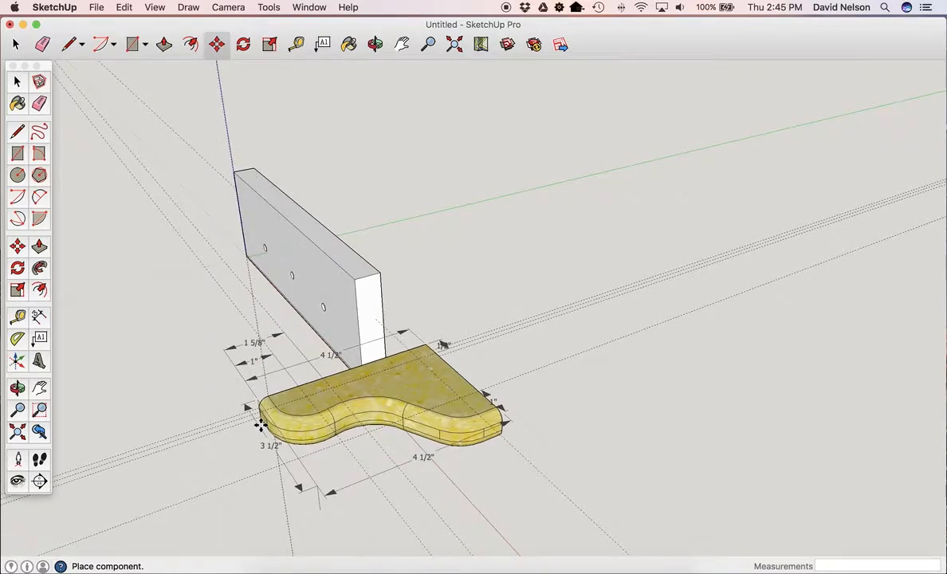
# Step: Reposition the bracket, then erase its leftover dimension lines and guides
pyautogui.click(375, 407)
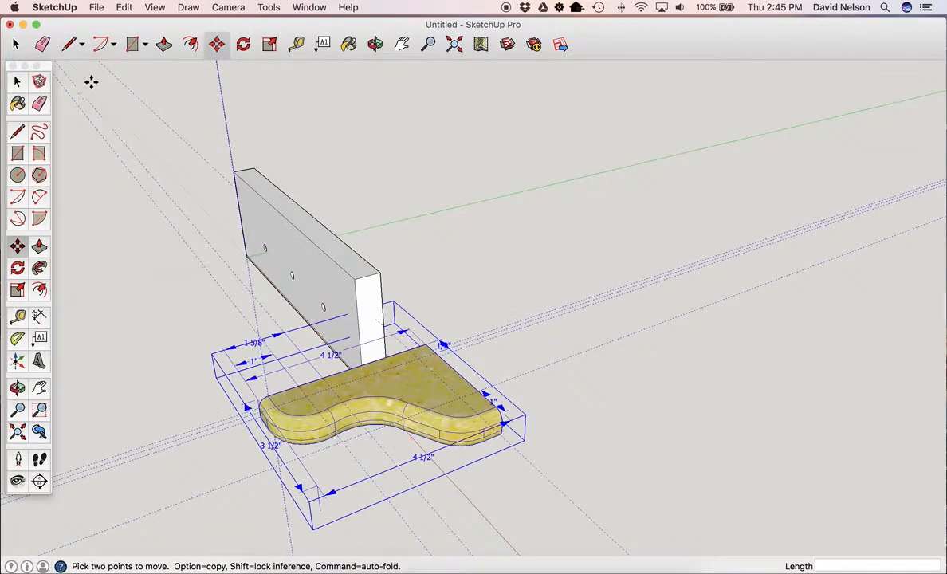
pyautogui.click(16, 81)
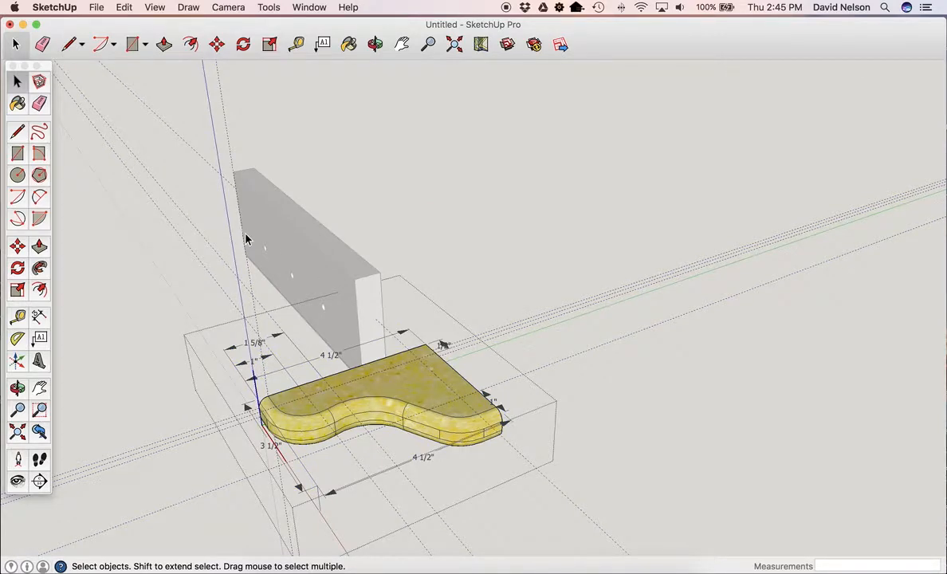
pyautogui.moveTo(247, 239)
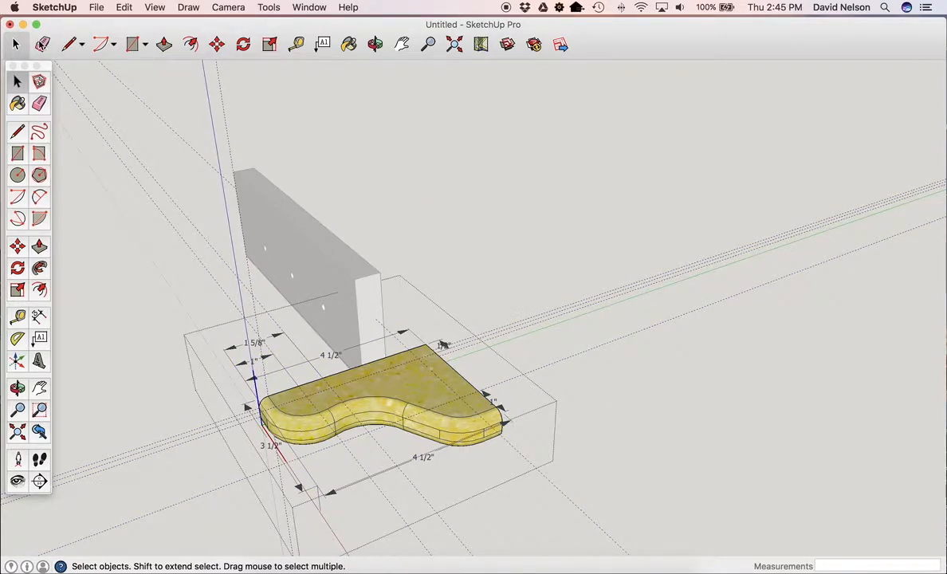
pyautogui.click(39, 105)
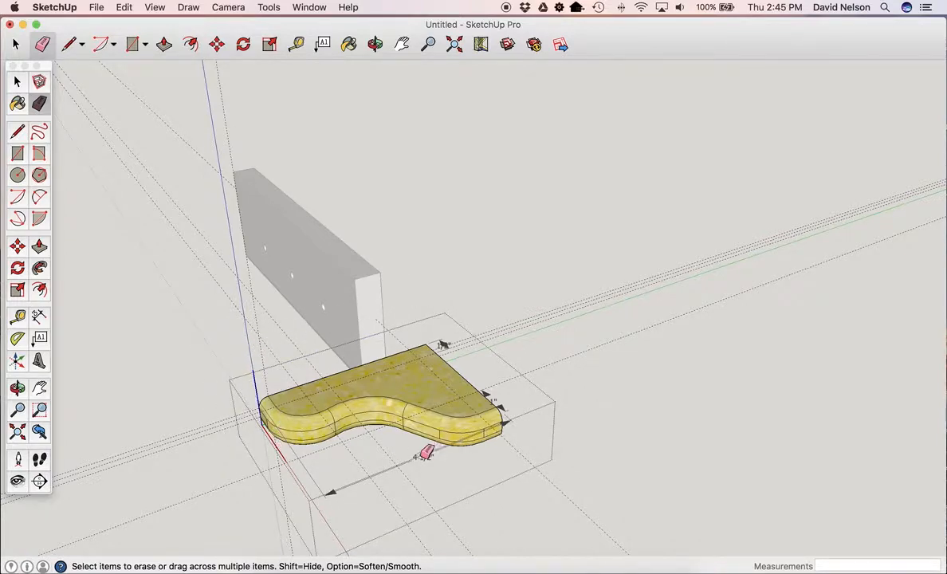
pyautogui.moveTo(446, 341)
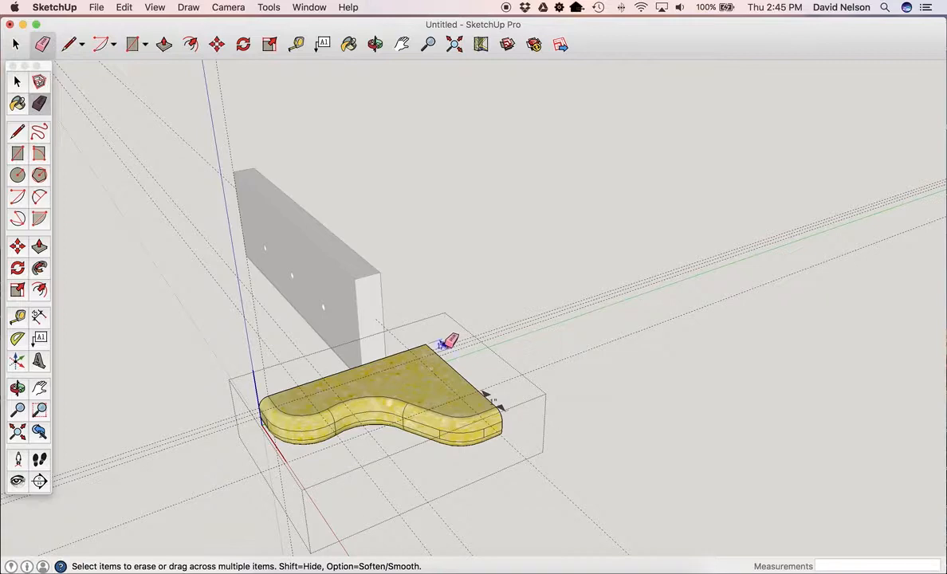
pyautogui.moveTo(499, 393)
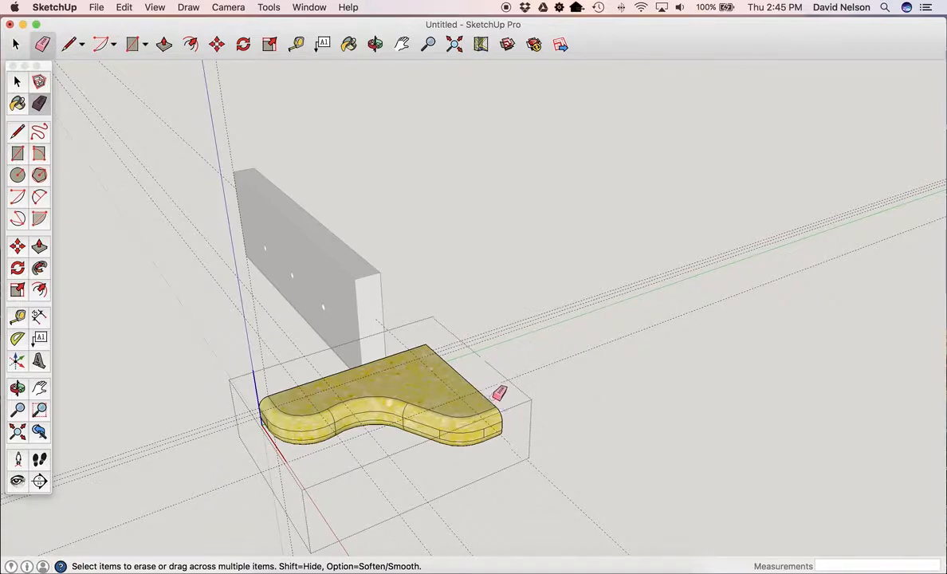
pyautogui.moveTo(416, 329)
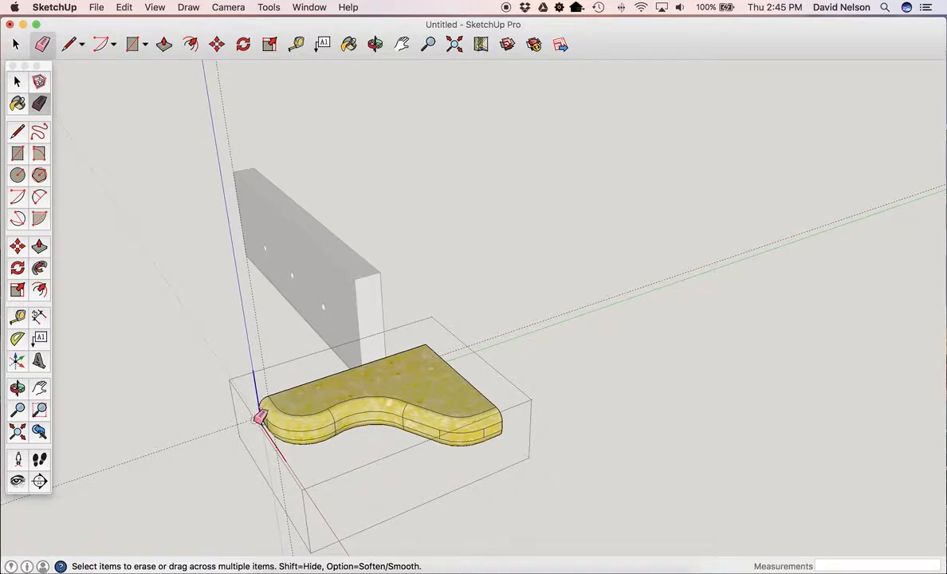
pyautogui.moveTo(77, 67)
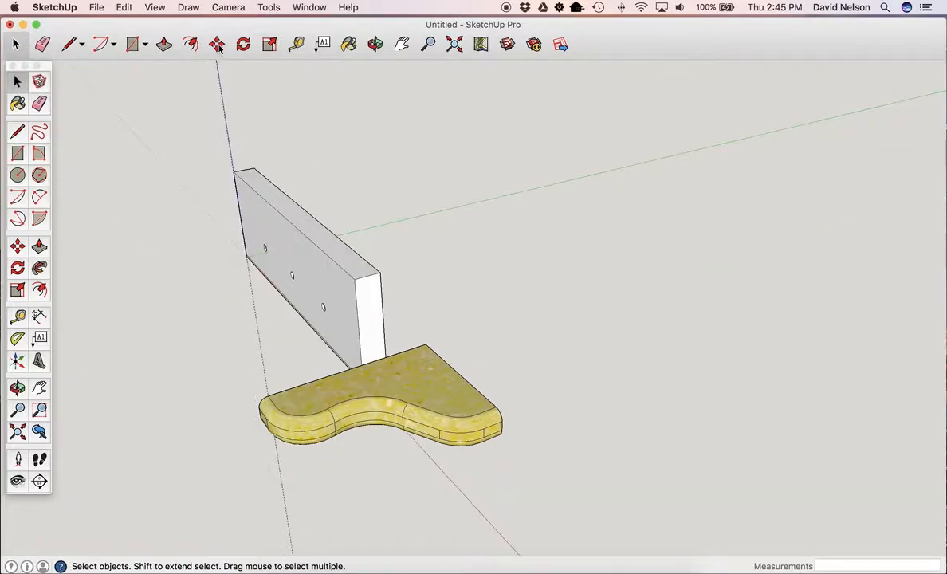
# Step: Turn the bracket 90° upright, orbiting to see it beside the board
pyautogui.click(216, 44)
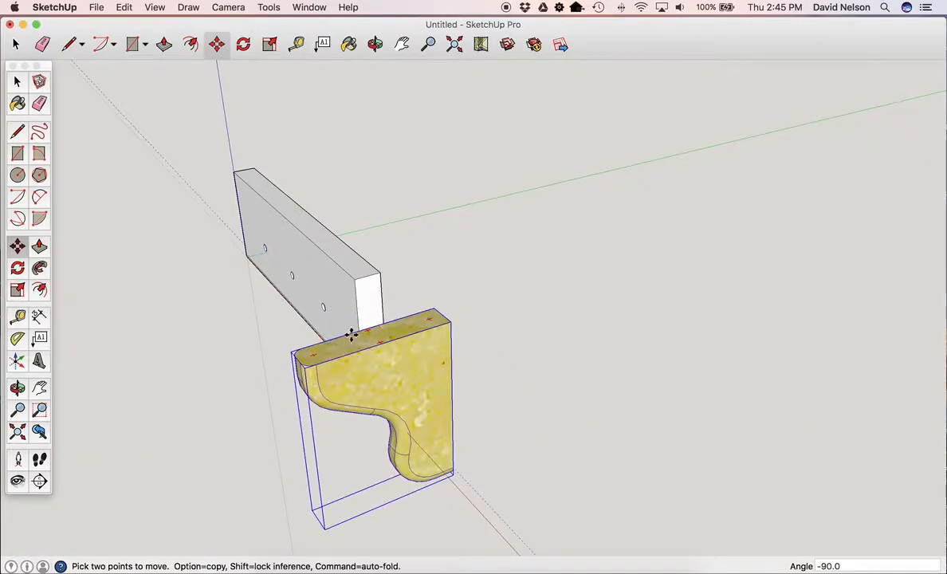
pyautogui.click(375, 44)
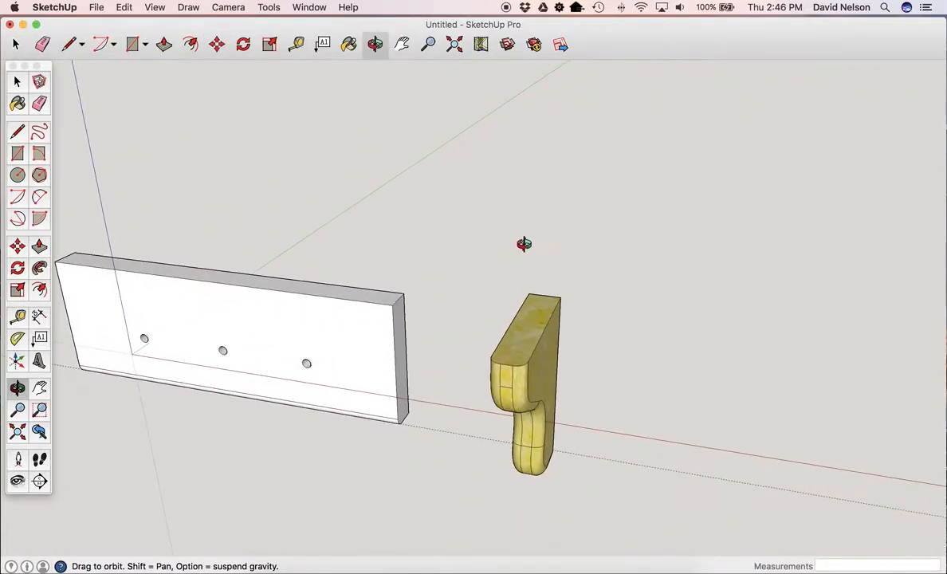
pyautogui.moveTo(523, 244); pyautogui.dragTo(484, 202)
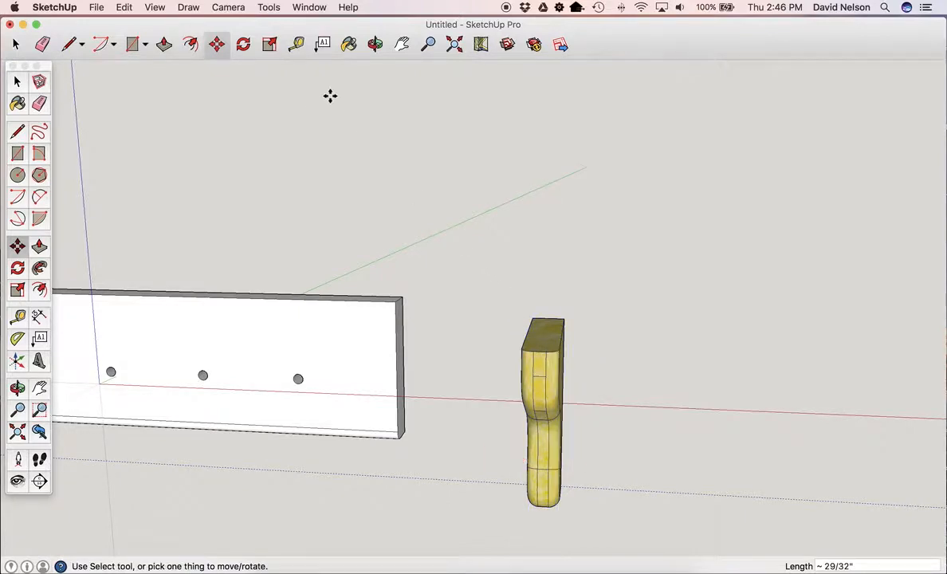
pyautogui.click(375, 44)
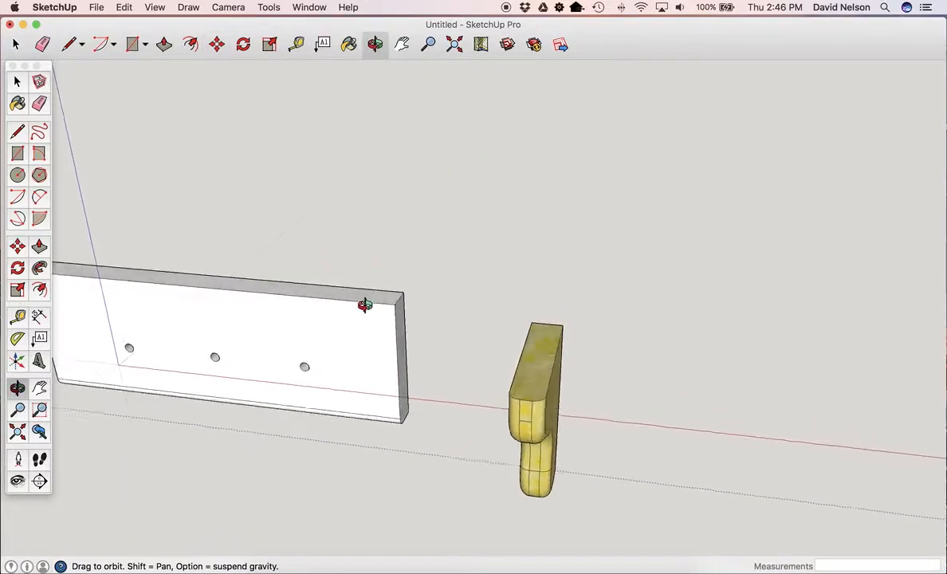
pyautogui.moveTo(365, 305); pyautogui.dragTo(497, 333)
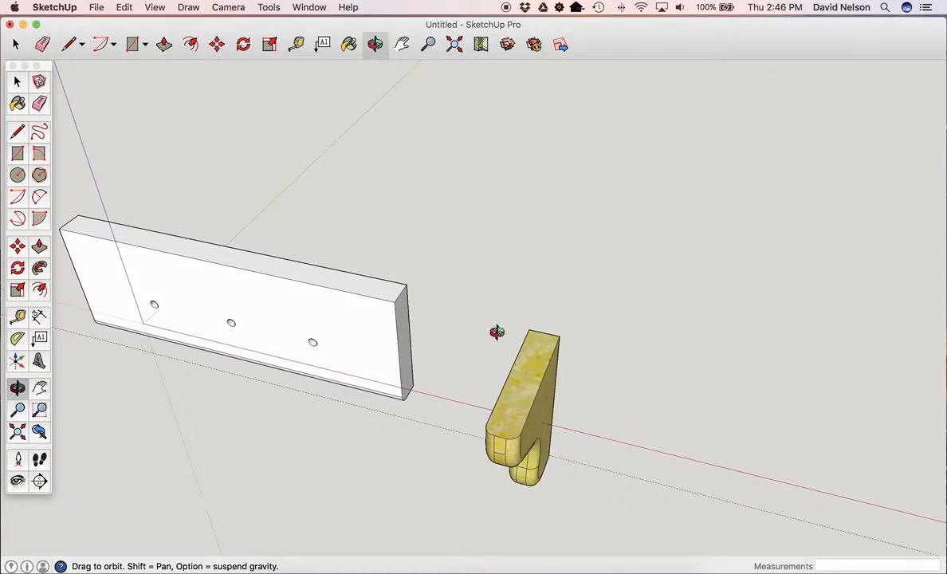
pyautogui.moveTo(251, 106)
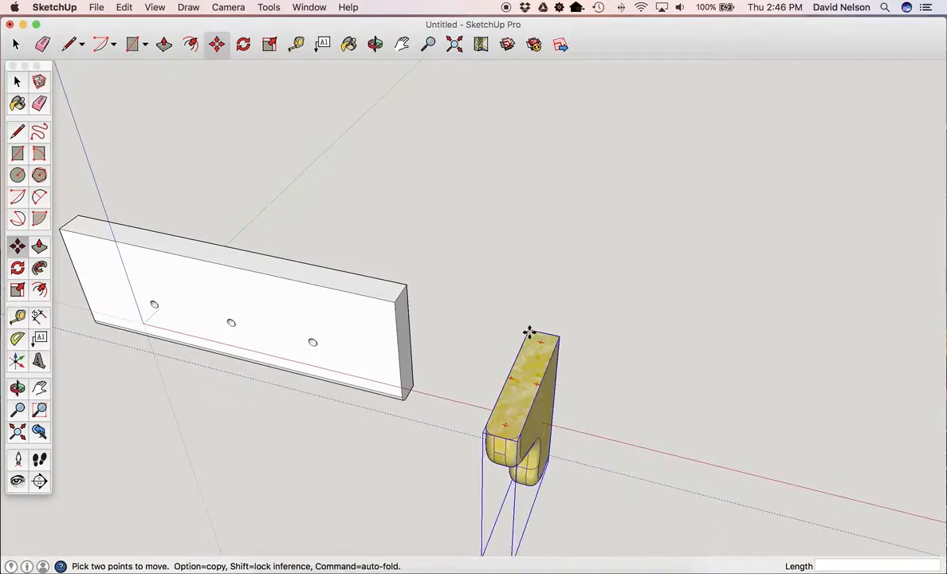
pyautogui.moveTo(530, 333)
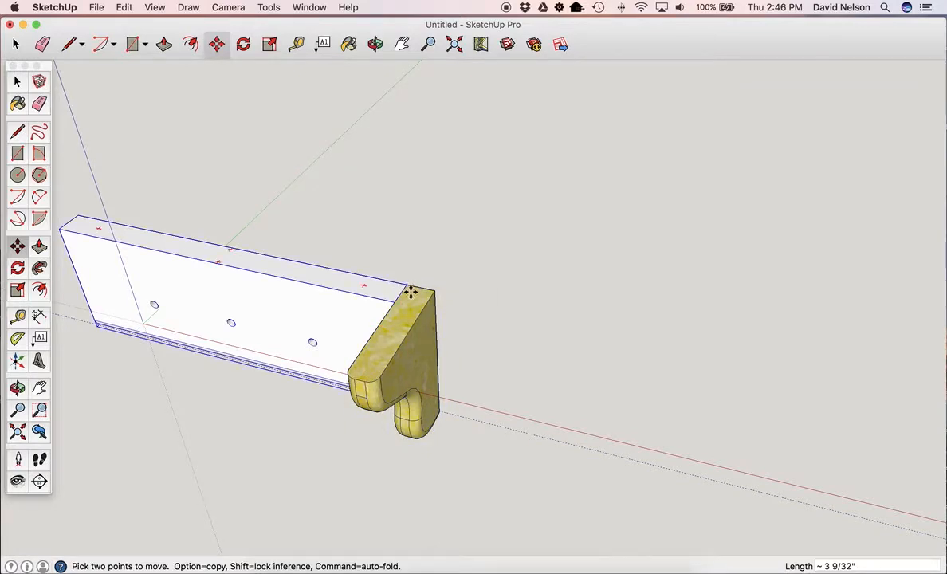
# Step: Butt the bracket against the board's right end and check the joint from several angles
pyautogui.click(374, 43)
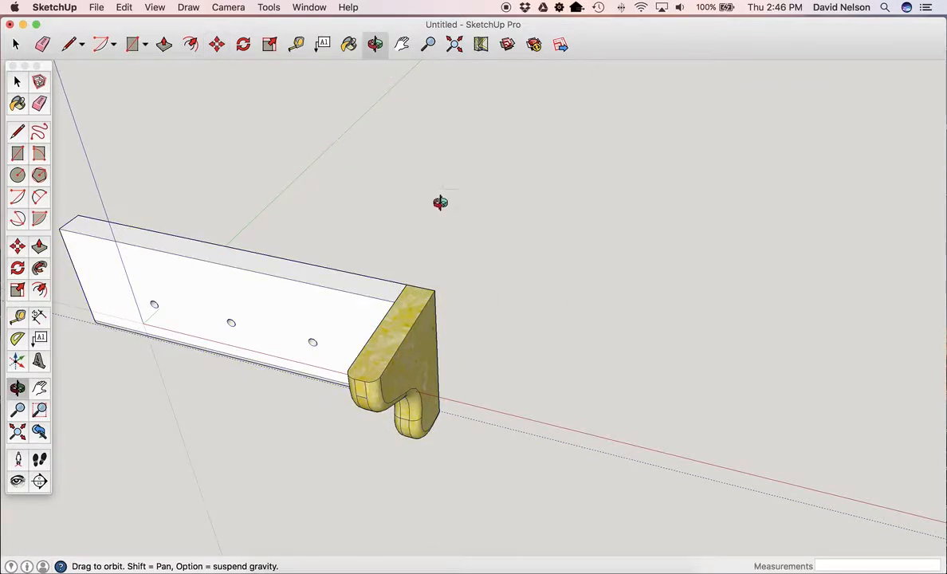
pyautogui.moveTo(440, 203); pyautogui.dragTo(429, 452)
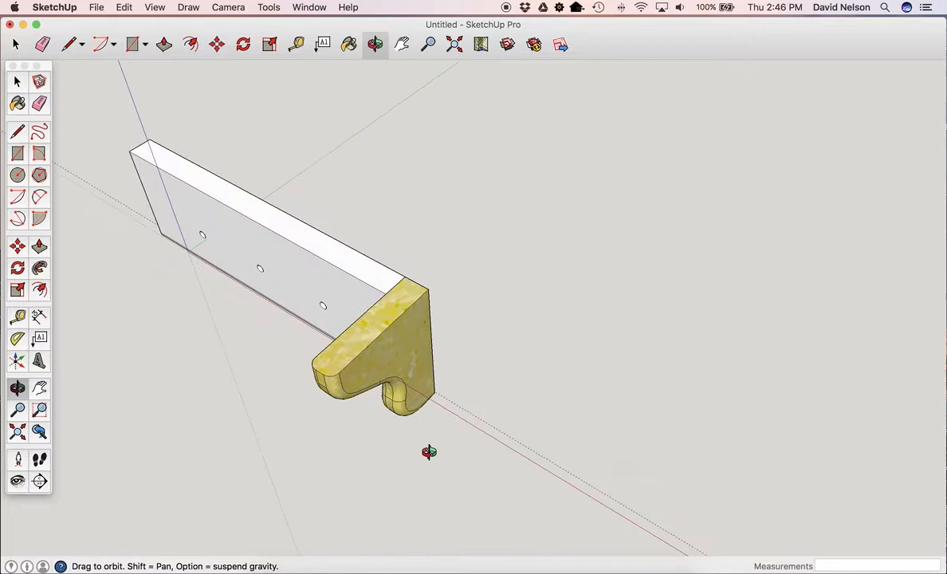
pyautogui.moveTo(429, 452); pyautogui.dragTo(519, 361)
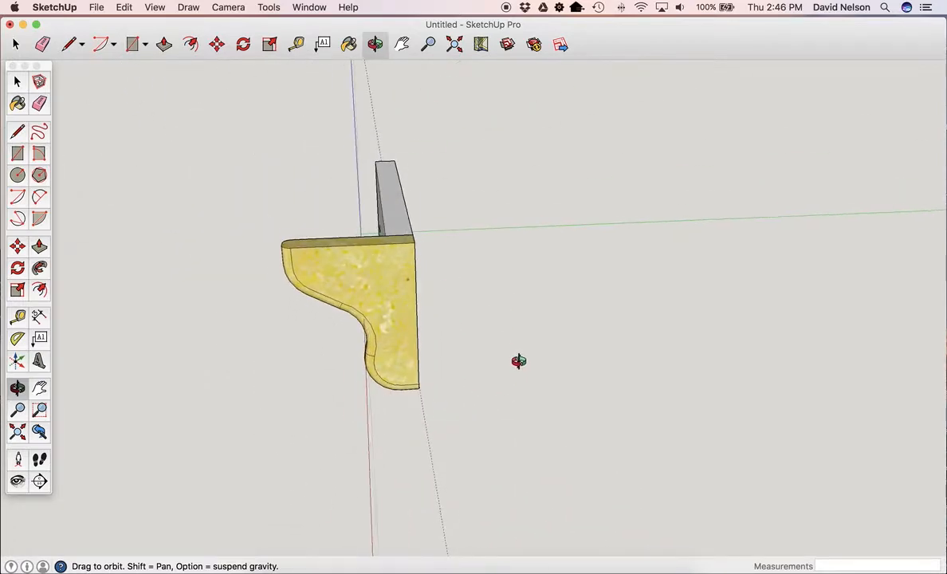
pyautogui.moveTo(519, 361); pyautogui.dragTo(330, 330)
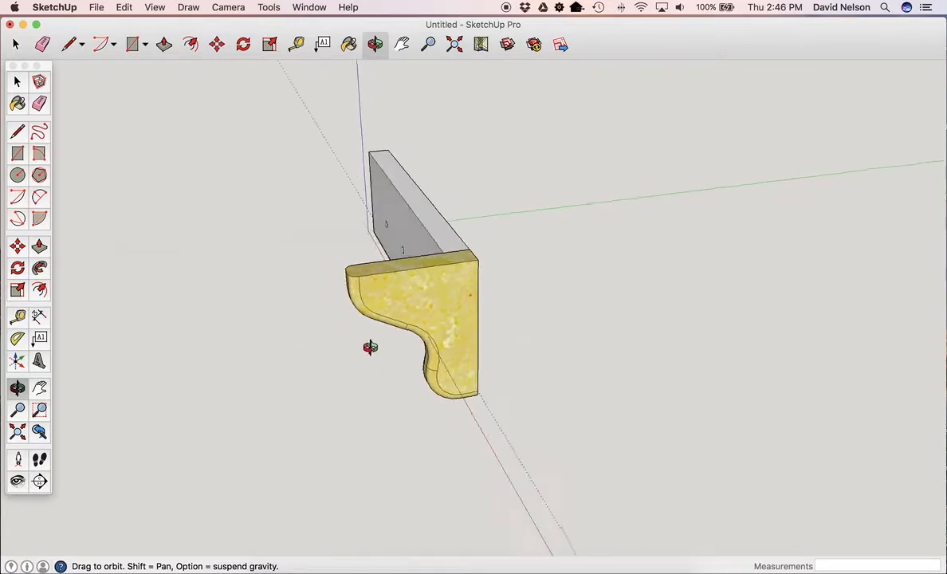
pyautogui.moveTo(370, 347); pyautogui.dragTo(525, 311)
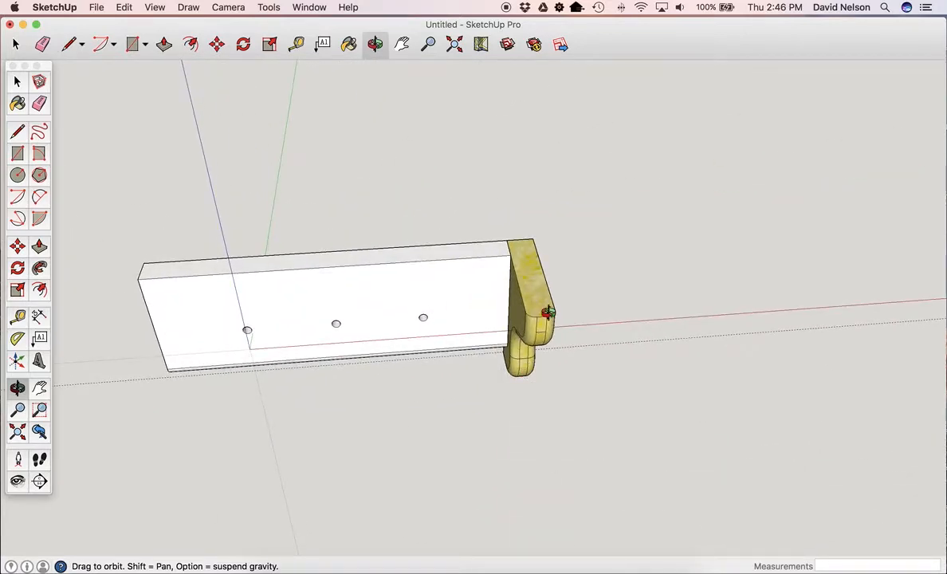
pyautogui.moveTo(167, 317)
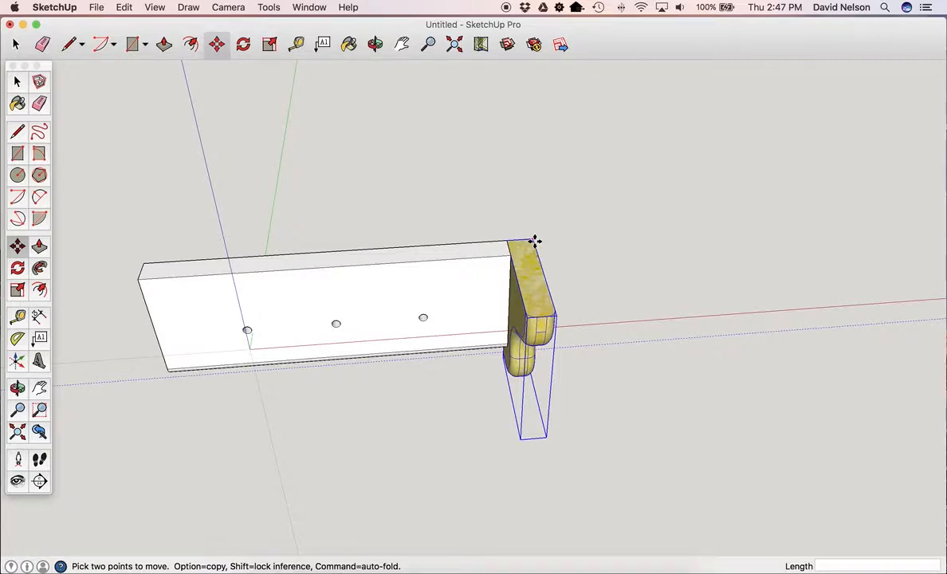
pyautogui.moveTo(534, 240)
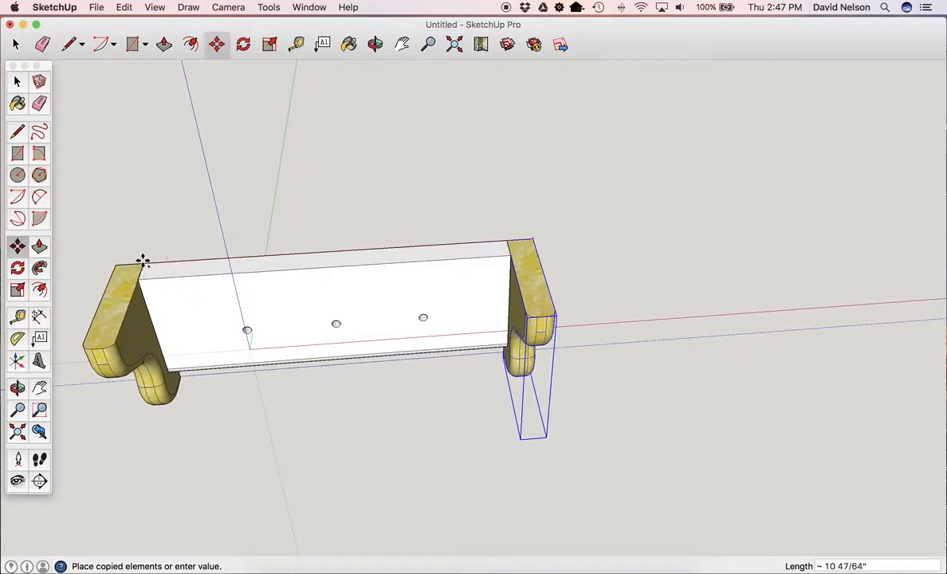
pyautogui.moveTo(141, 261)
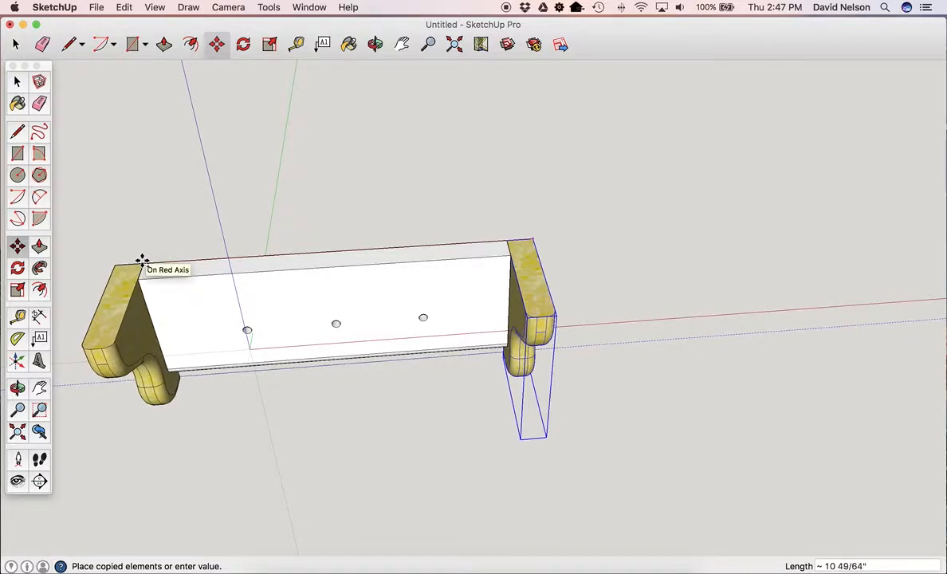
pyautogui.moveTo(142, 263)
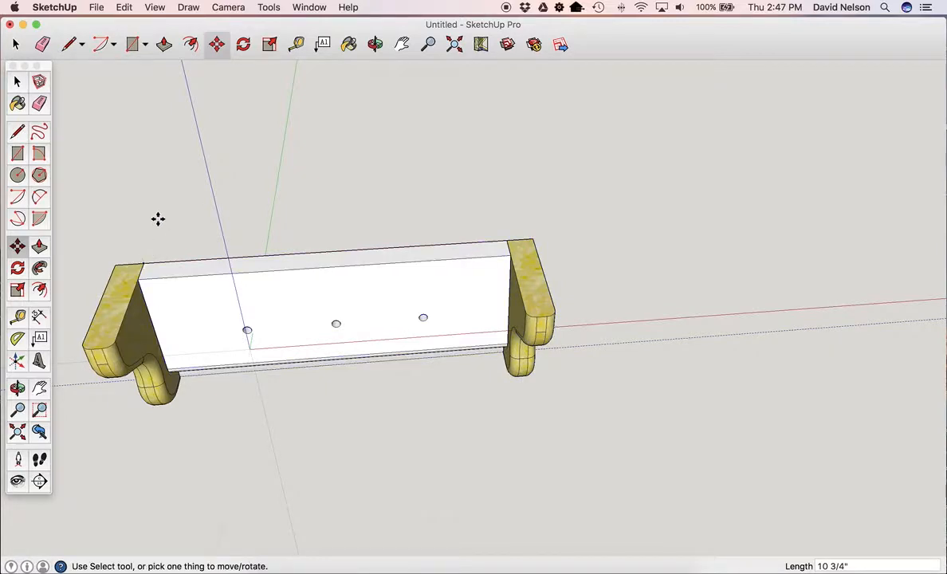
pyautogui.moveTo(158, 219)
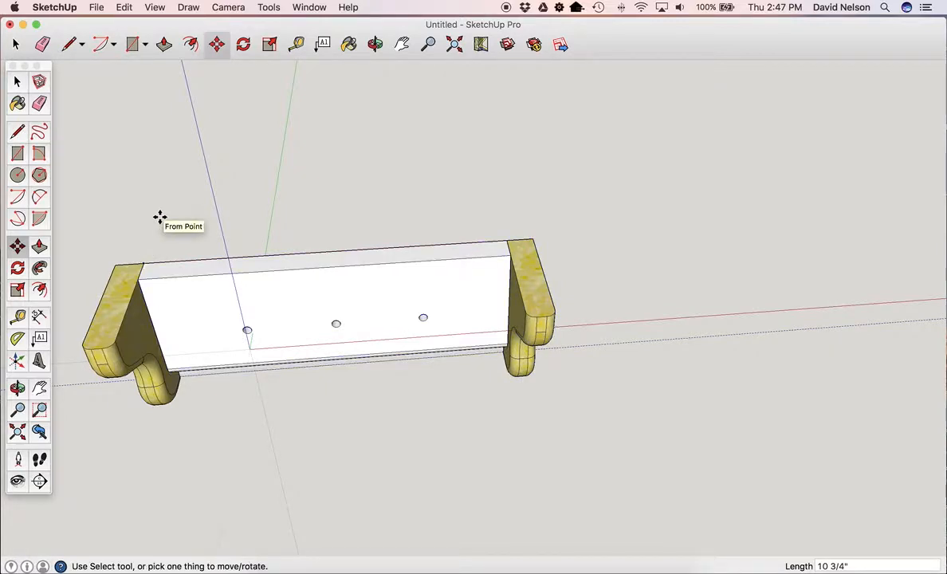
pyautogui.moveTo(383, 45)
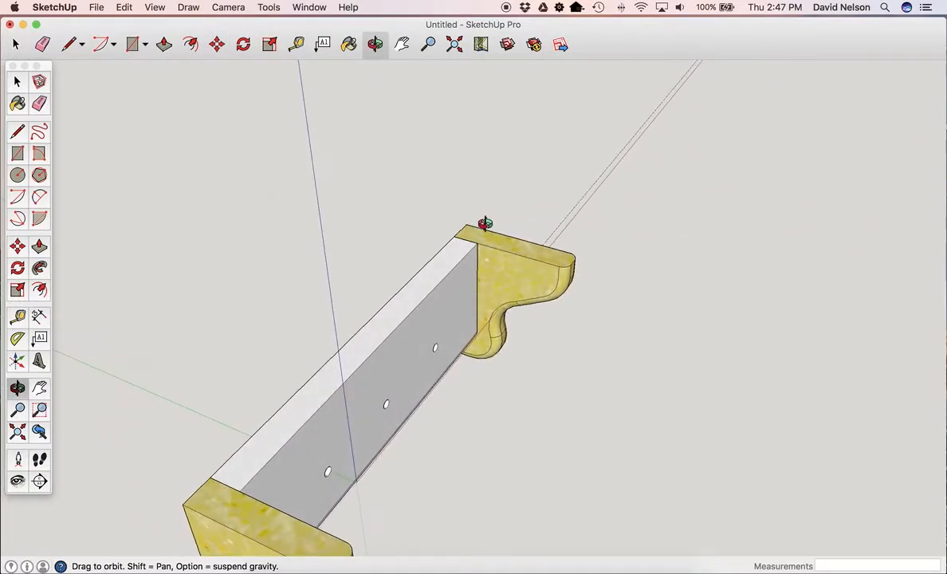
# Step: Orbit to view the shelf from behind, then swing around to the front
pyautogui.moveTo(484, 223); pyautogui.dragTo(377, 225)
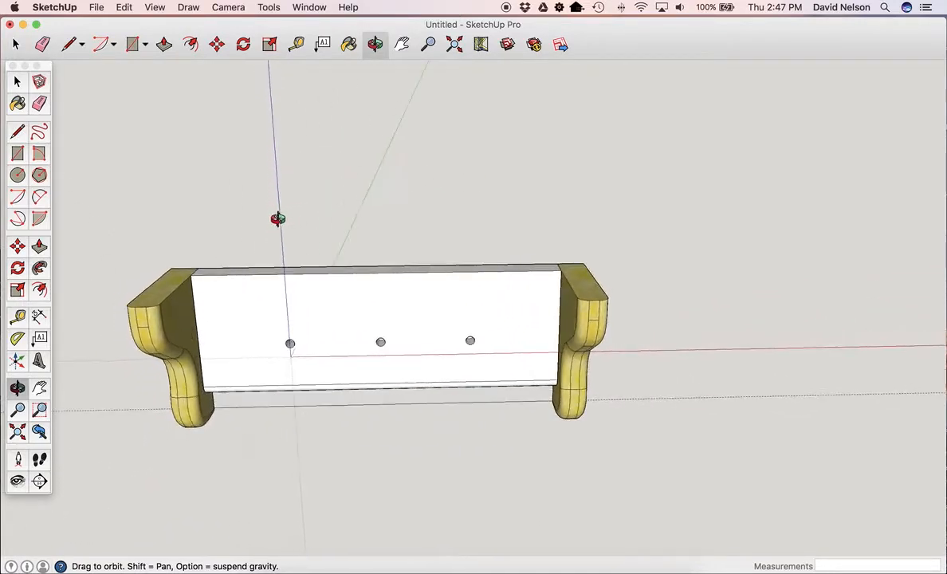
pyautogui.moveTo(279, 218); pyautogui.dragTo(419, 220)
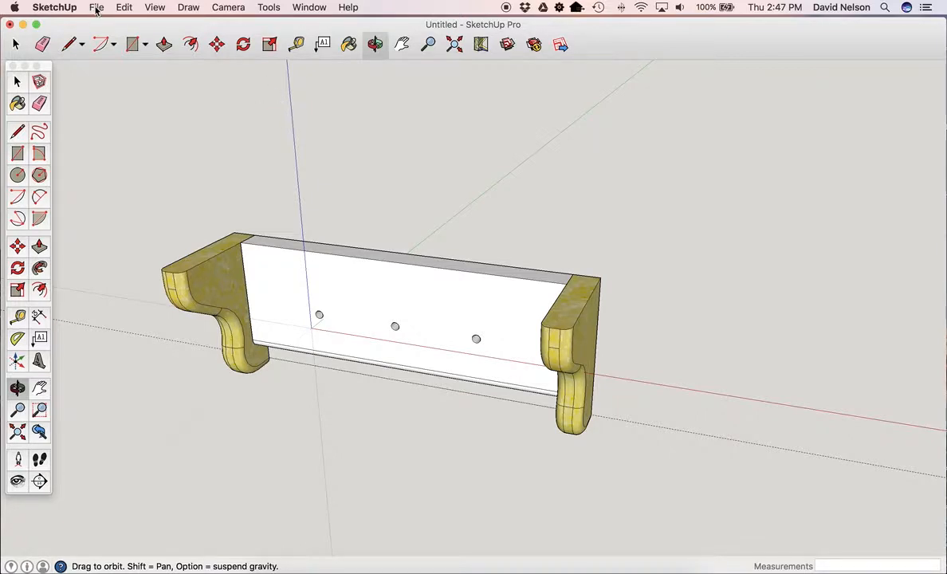
# Step: Import top.skp and drop the rounded top above the brackets and back board
pyautogui.click(96, 7)
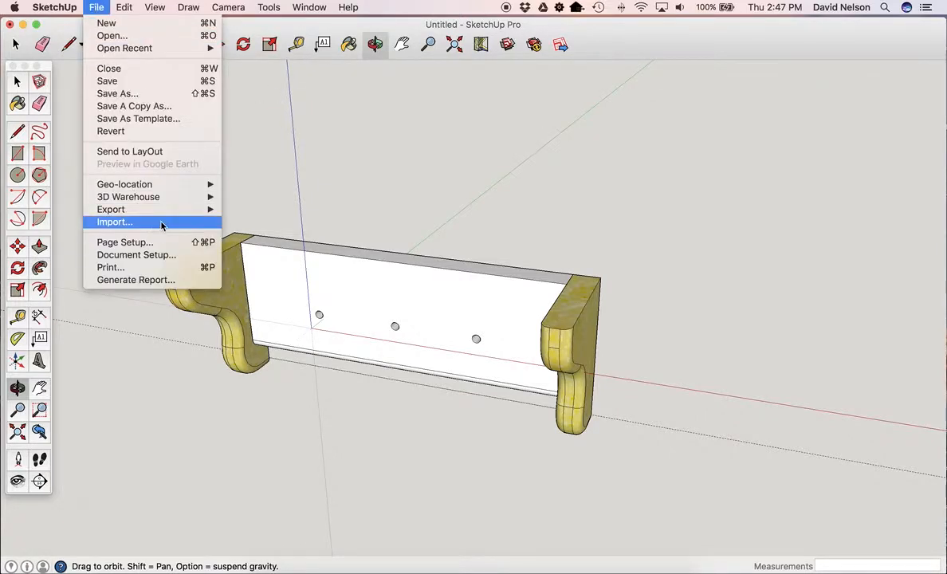
pyautogui.click(114, 222)
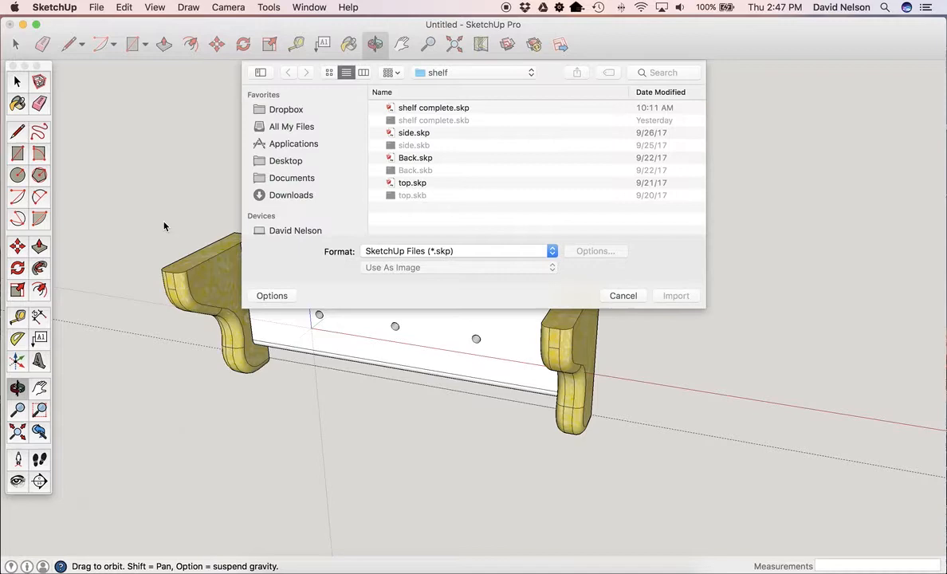
pyautogui.click(412, 182)
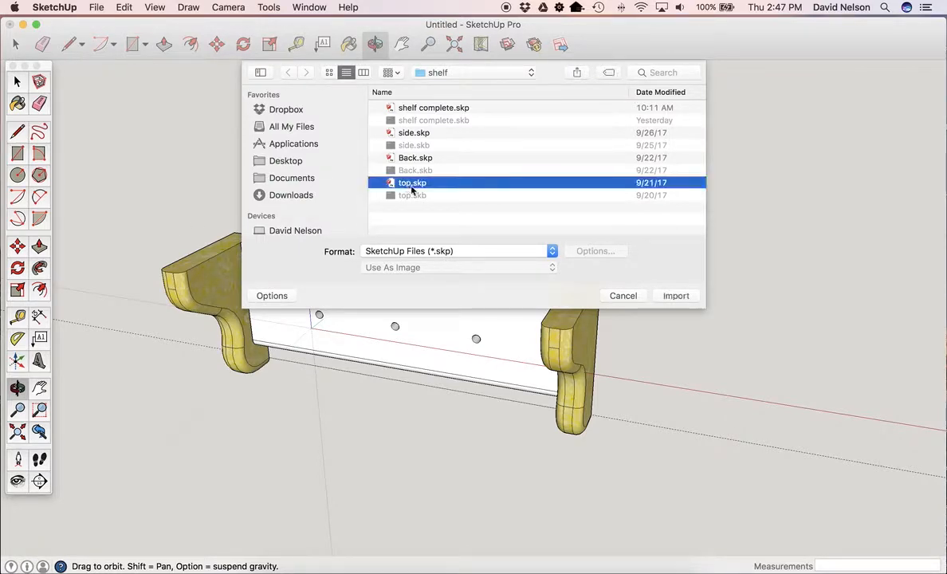
pyautogui.click(674, 296)
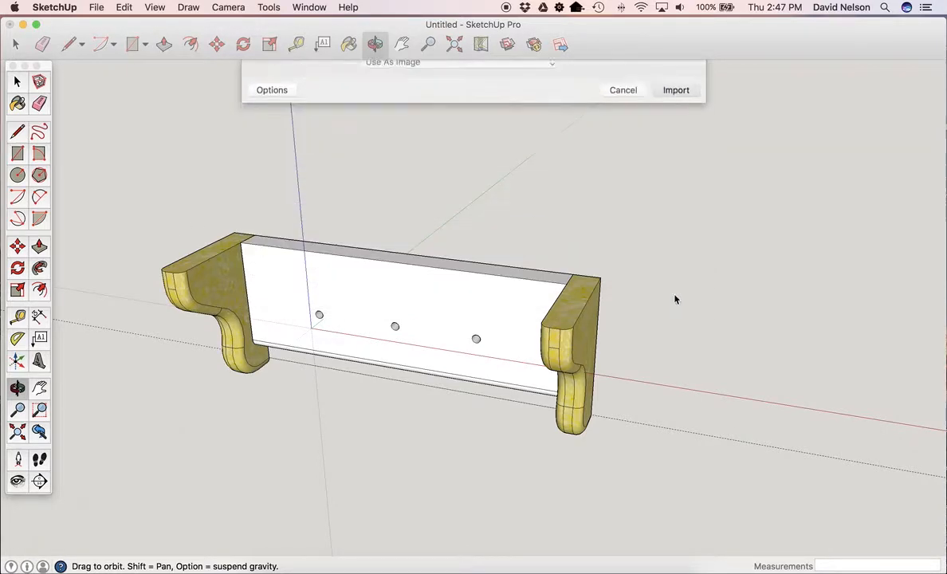
pyautogui.click(675, 89)
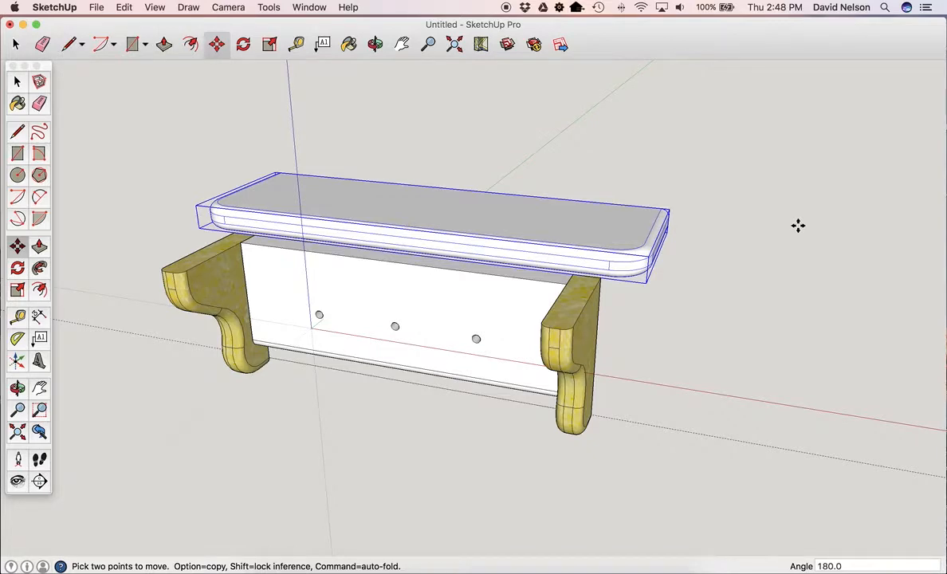
pyautogui.moveTo(614, 227)
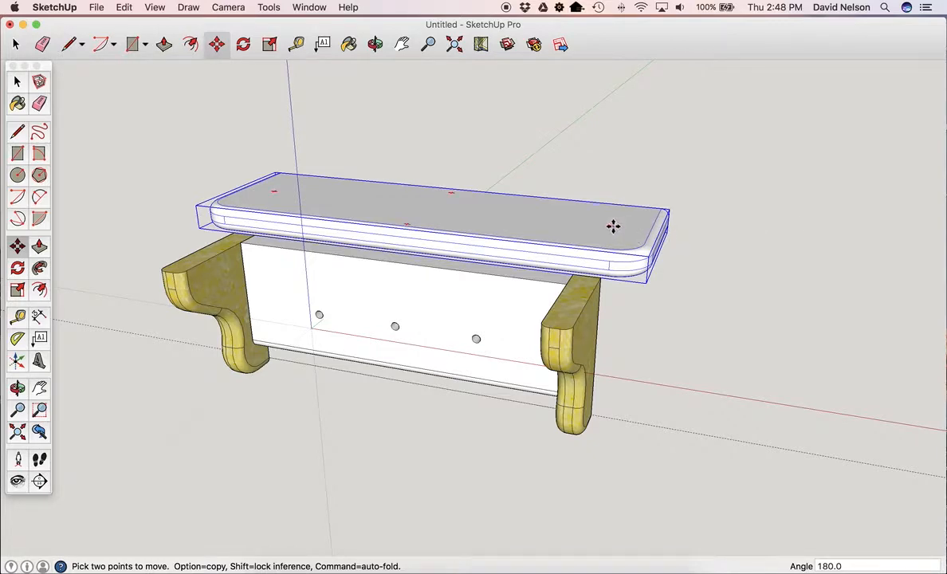
pyautogui.moveTo(408, 92)
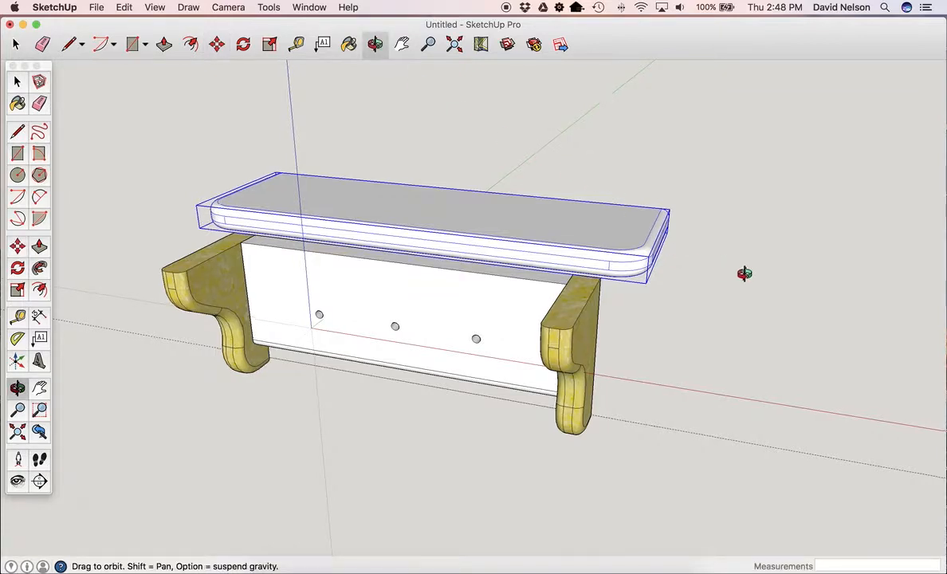
# Step: Slide the rounded top back over the brackets, orbiting from side view to front
pyautogui.moveTo(743, 273); pyautogui.dragTo(566, 218)
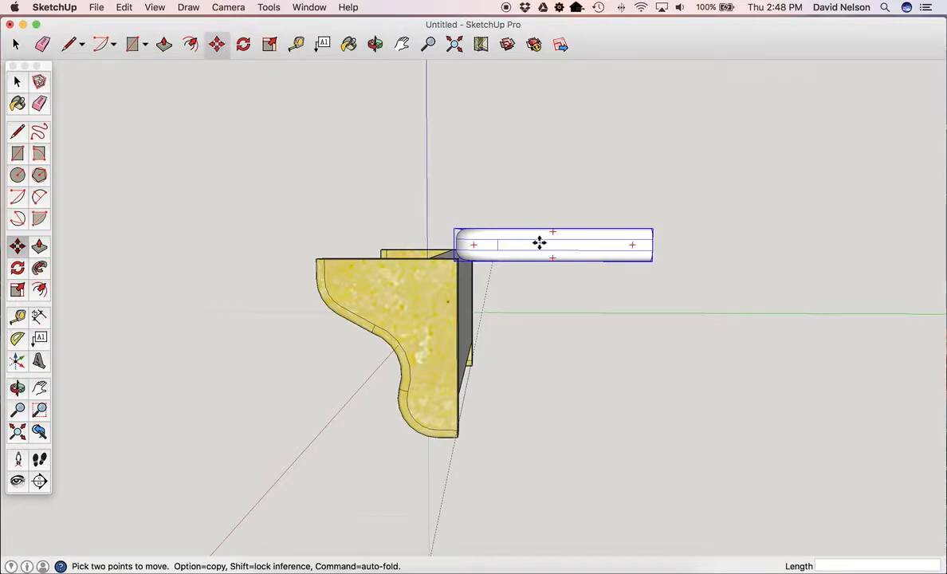
pyautogui.moveTo(539, 243); pyautogui.dragTo(345, 223)
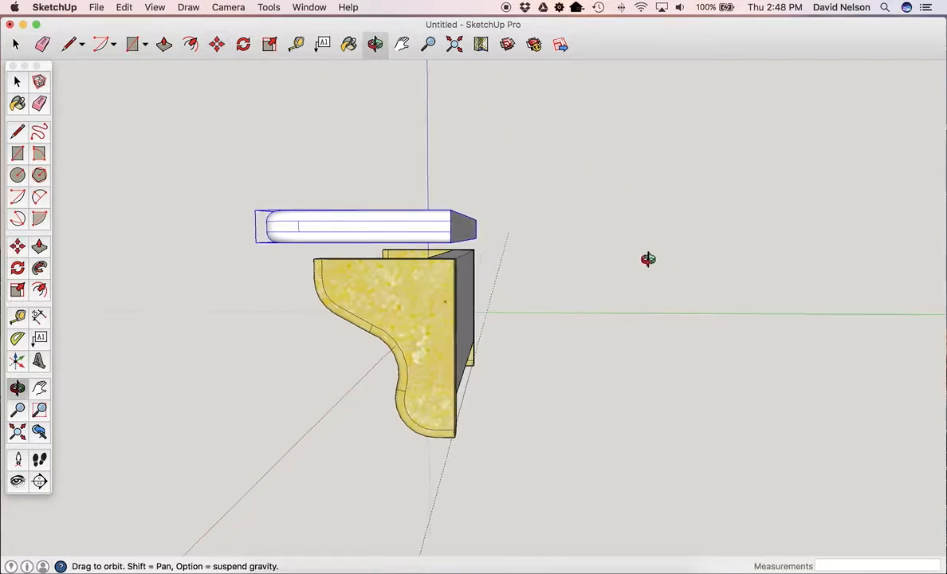
pyautogui.moveTo(648, 259); pyautogui.dragTo(598, 201)
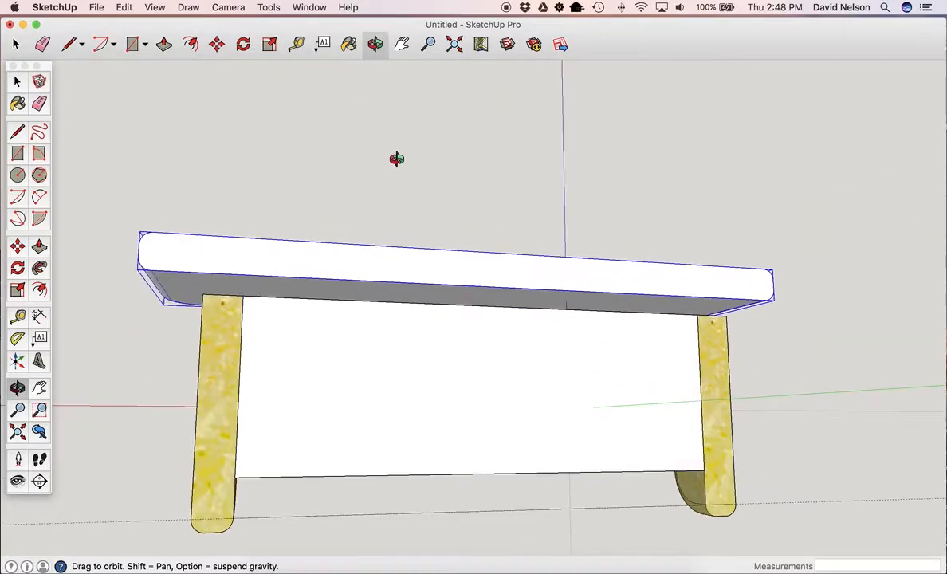
pyautogui.click(216, 44)
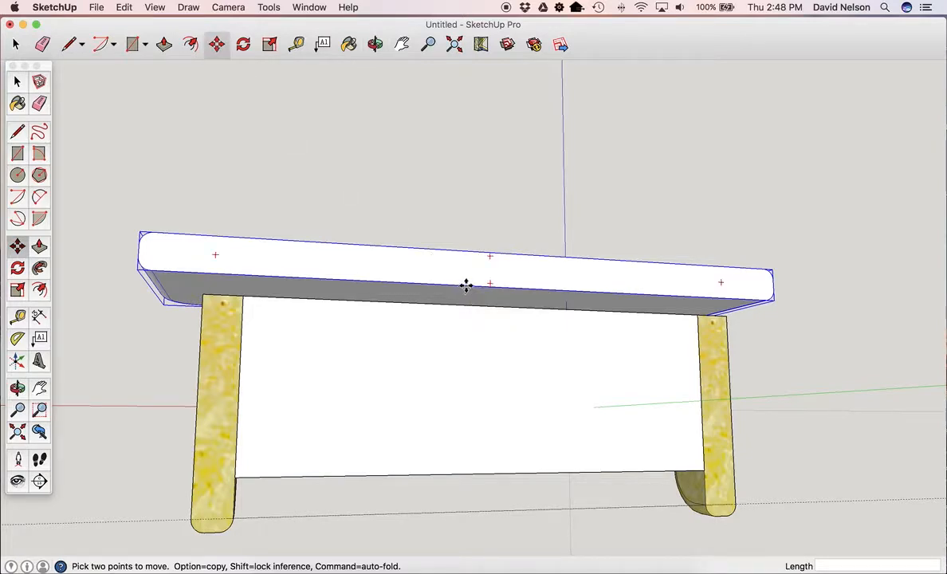
pyautogui.moveTo(474, 285)
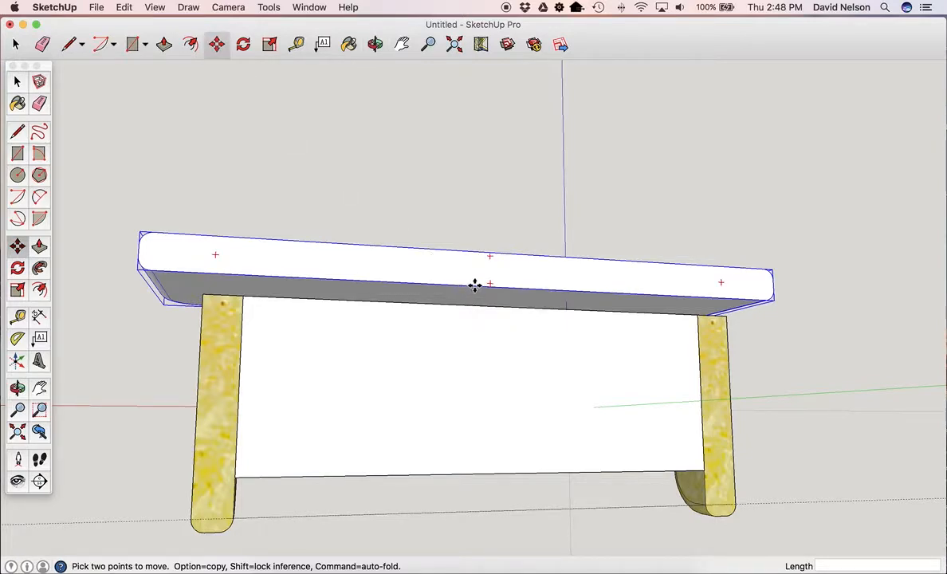
pyautogui.moveTo(488, 286)
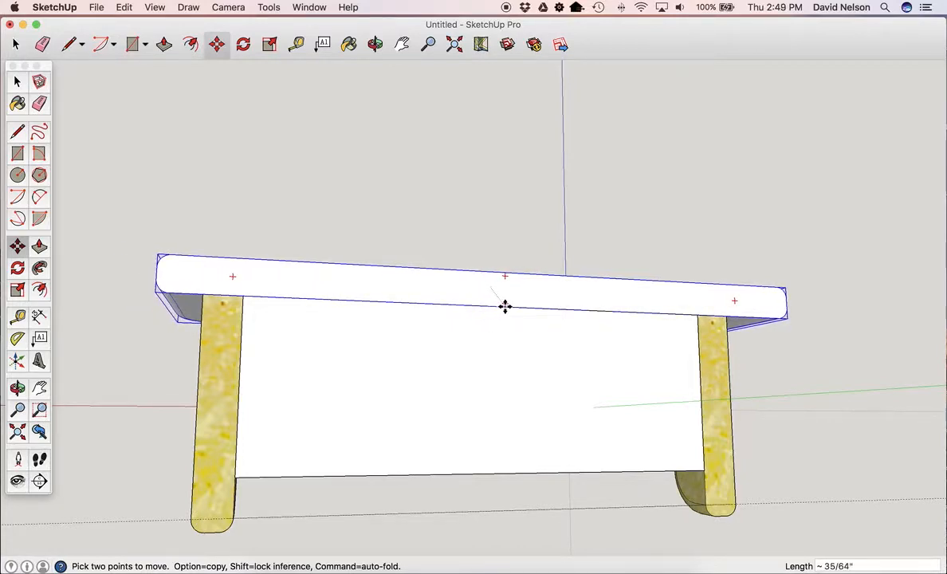
pyautogui.moveTo(497, 307)
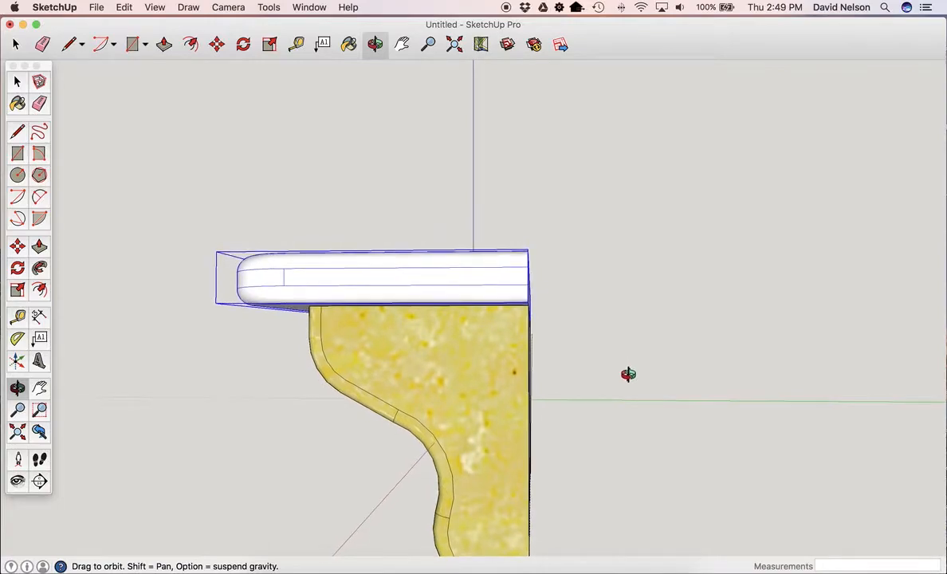
# Step: Orbit around until the finished shelf faces straight on
pyautogui.moveTo(629, 374); pyautogui.dragTo(475, 363)
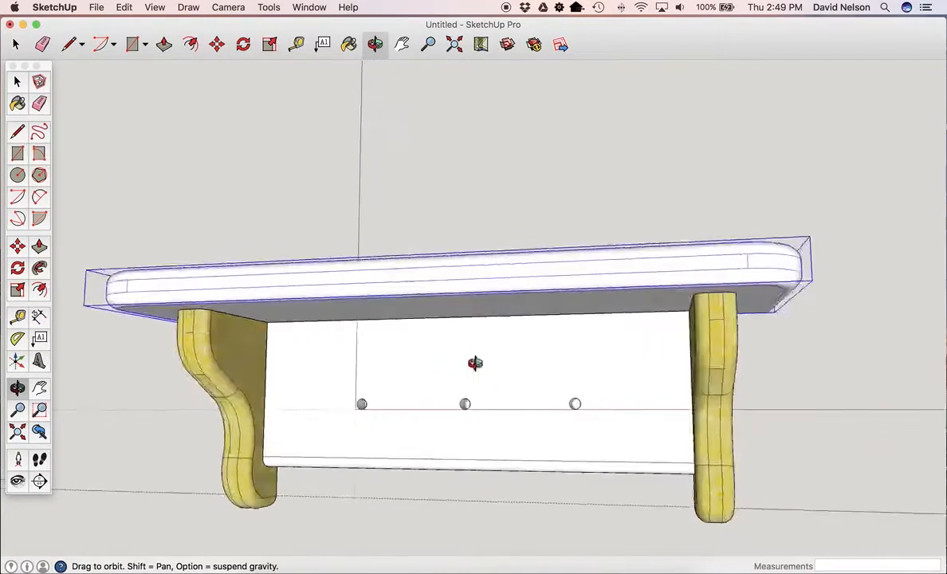
pyautogui.moveTo(474, 363); pyautogui.dragTo(409, 365)
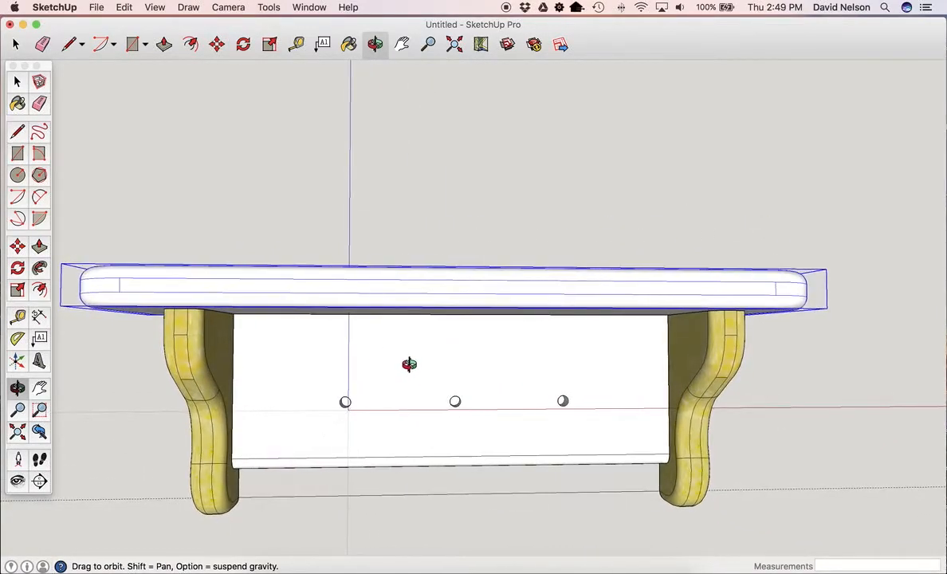
pyautogui.moveTo(214, 78)
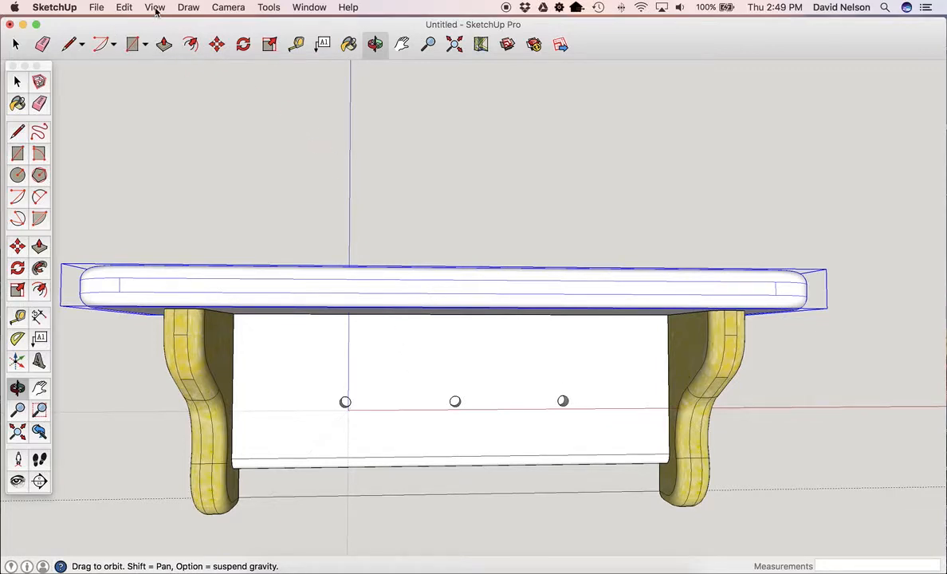
# Step: Switch to the standard Front view and turn on Parallel Projection
pyautogui.click(228, 7)
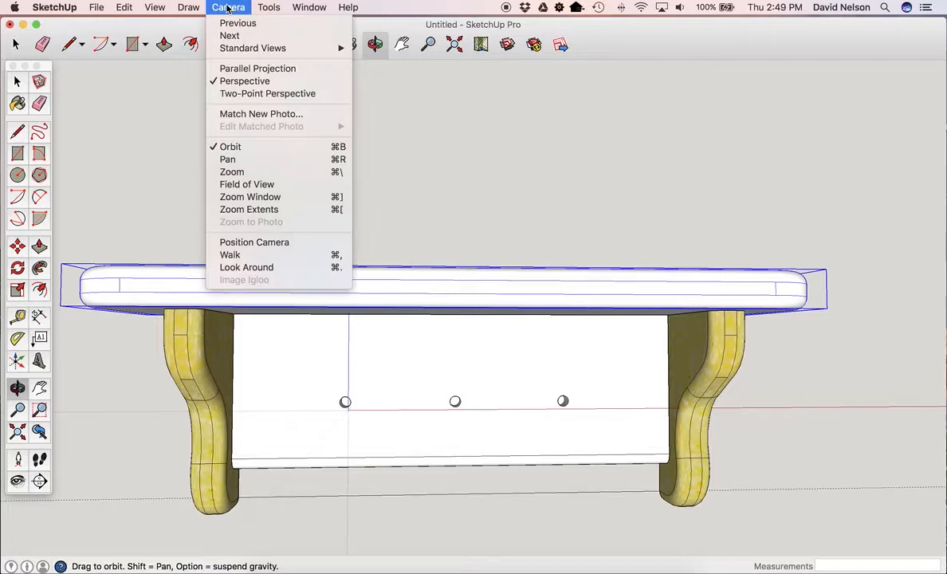
pyautogui.moveTo(251, 48)
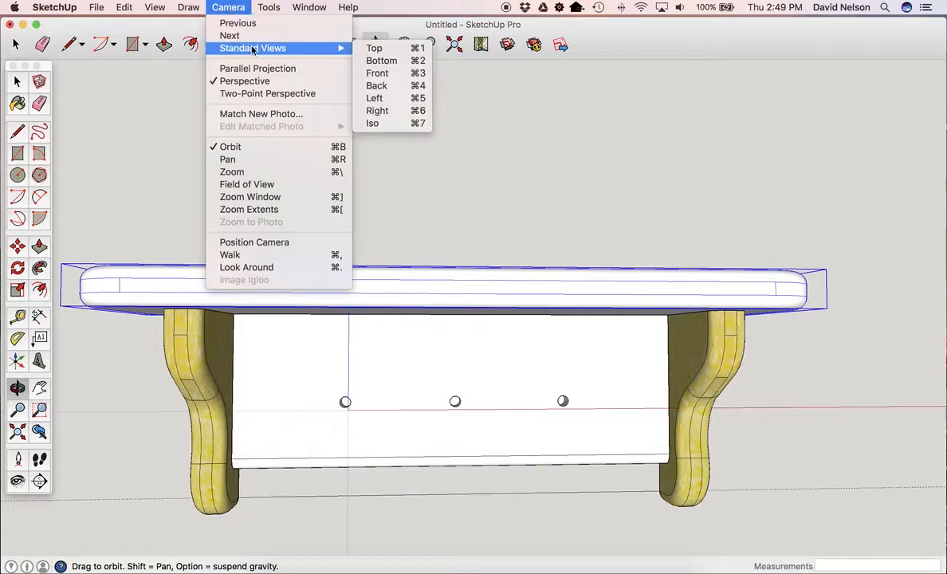
pyautogui.moveTo(377, 73)
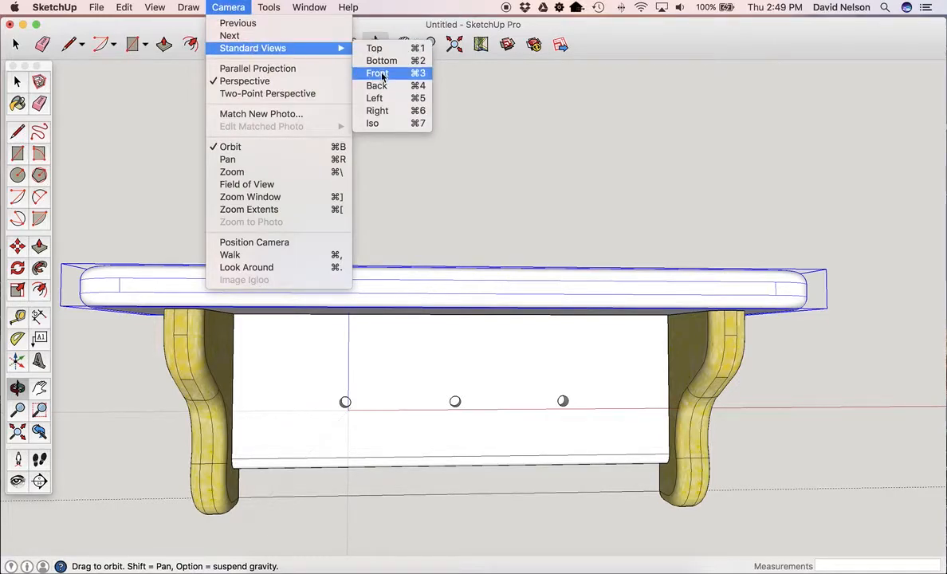
pyautogui.click(376, 72)
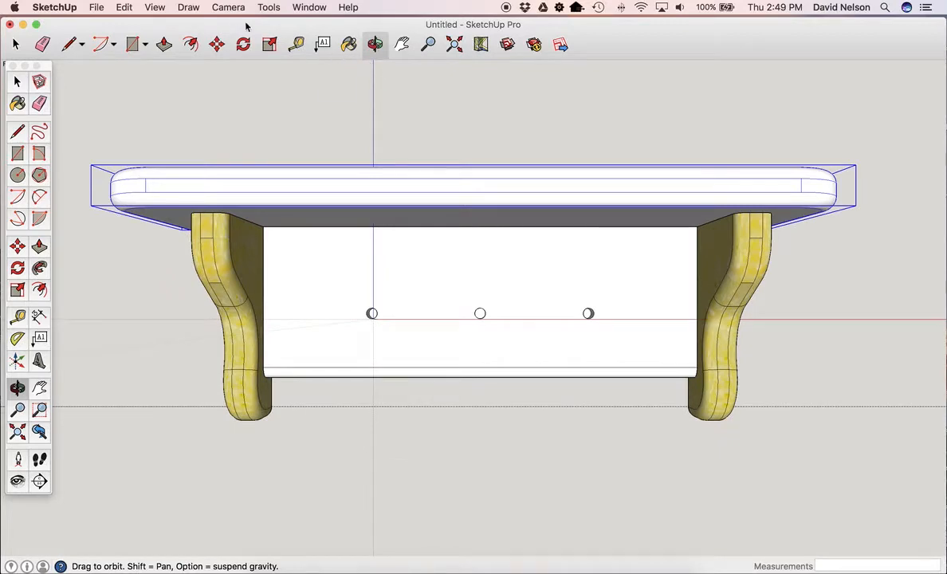
pyautogui.click(228, 7)
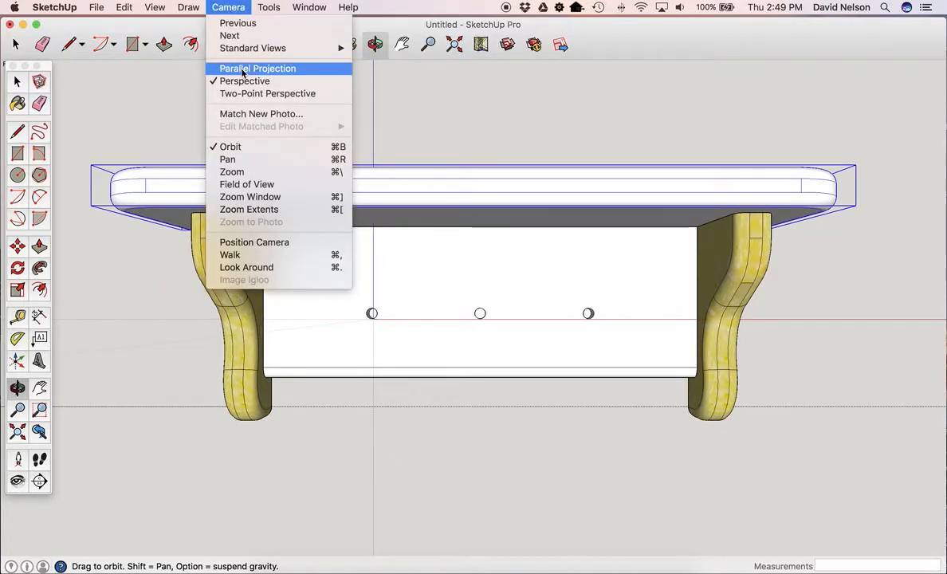
pyautogui.click(257, 68)
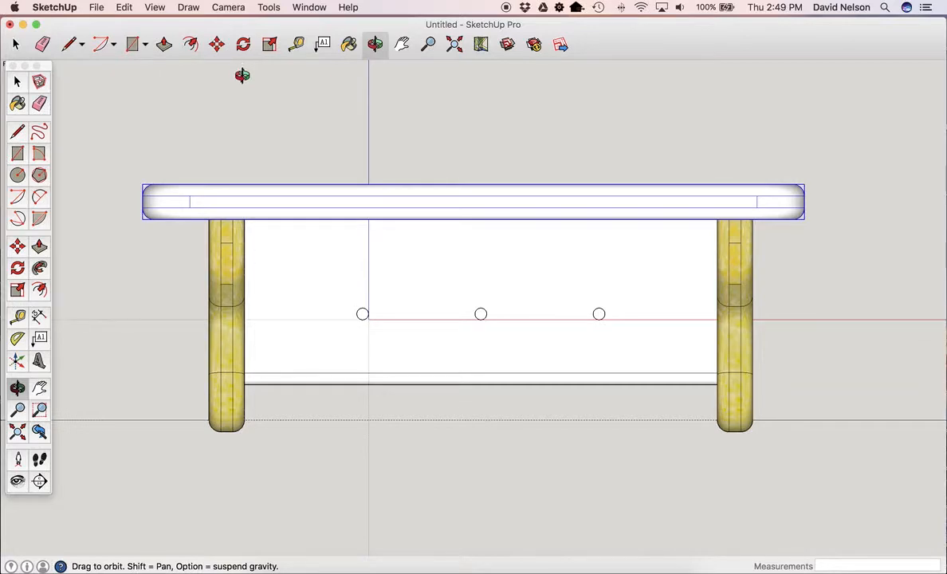
pyautogui.moveTo(474, 197)
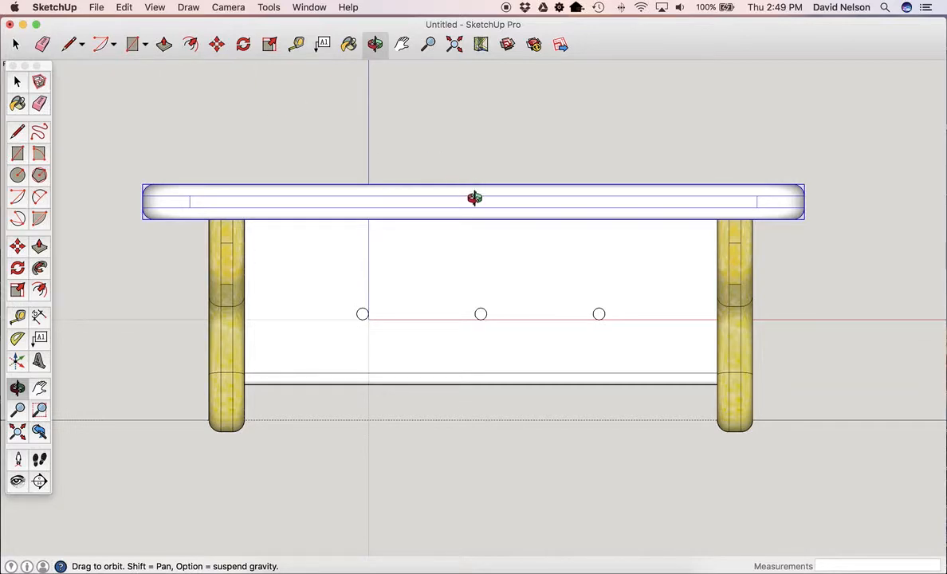
pyautogui.moveTo(506, 164)
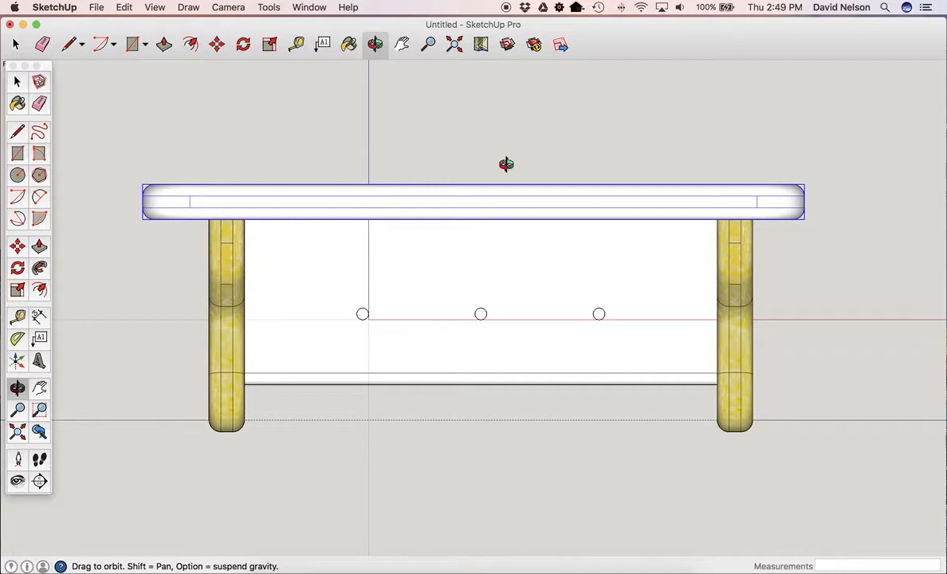
pyautogui.moveTo(220, 193)
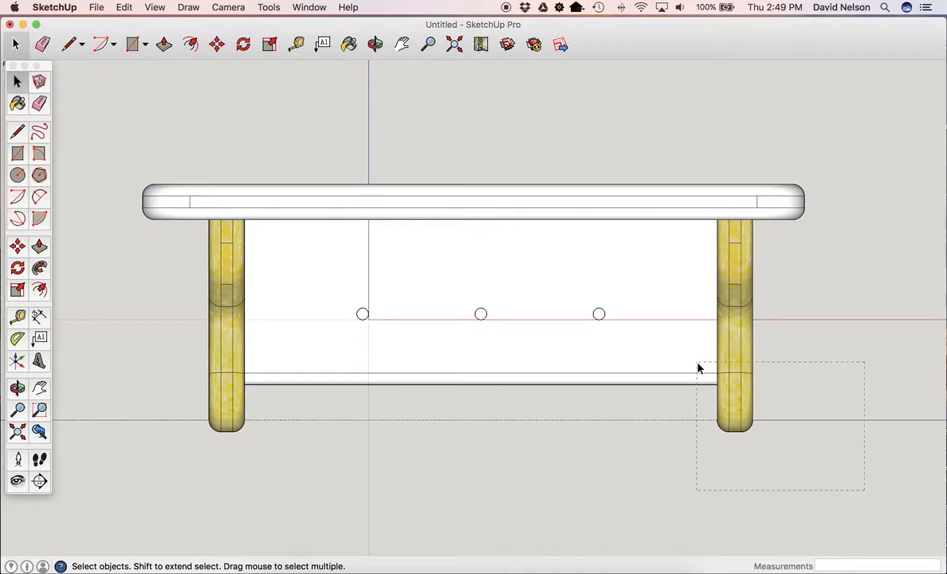
# Step: Box-select the back board, both brackets and rounded top, then right-click the selection
pyautogui.moveTo(698, 368); pyautogui.dragTo(127, 123)
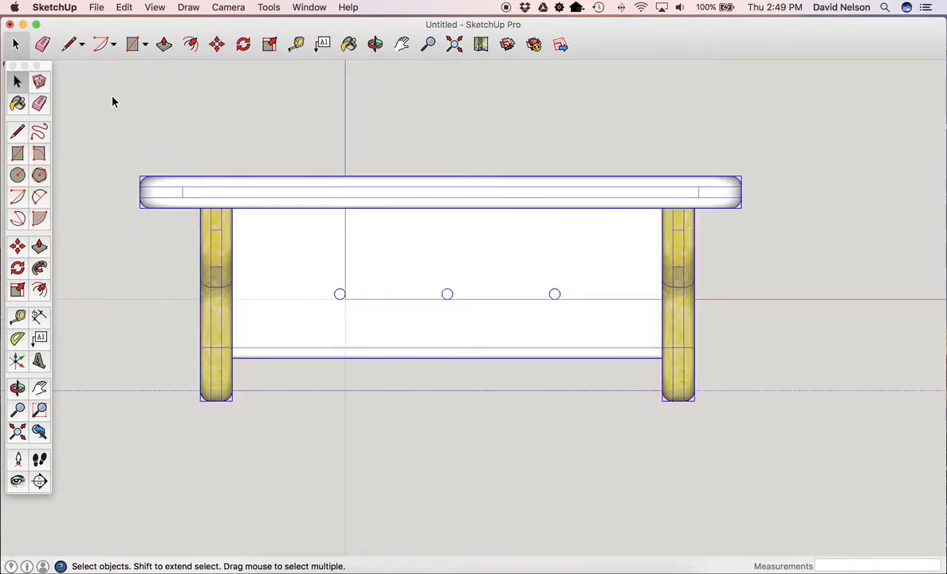
pyautogui.moveTo(343, 302)
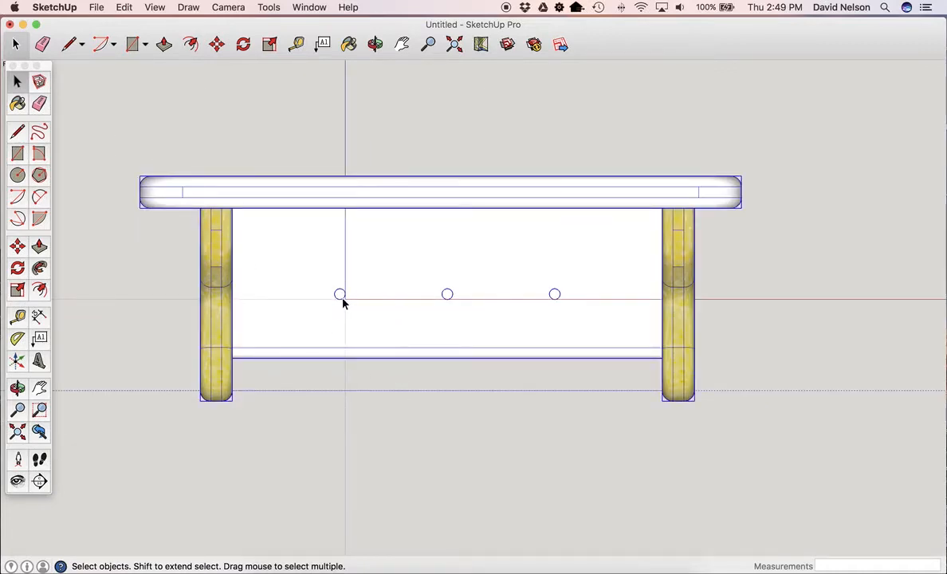
pyautogui.moveTo(286, 348)
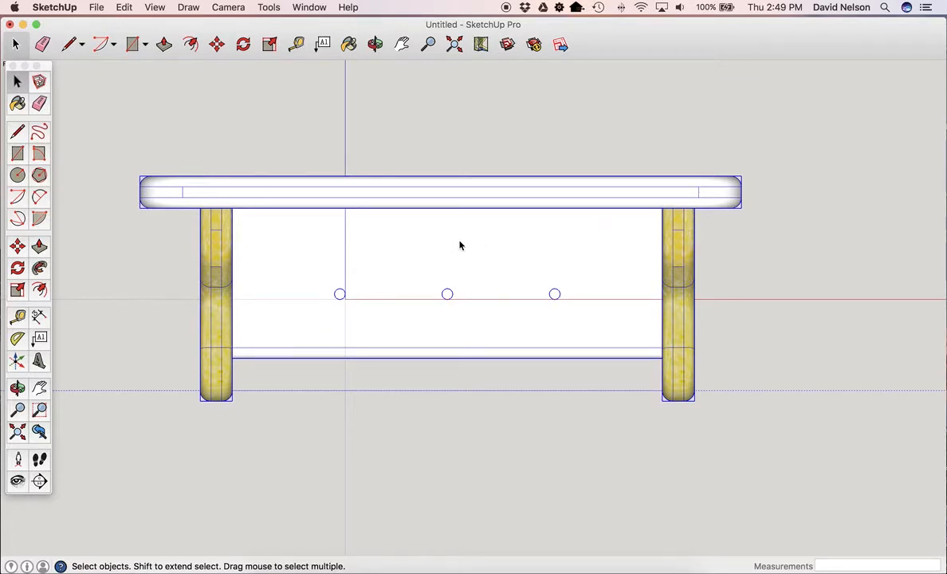
pyautogui.rightClick(459, 246)
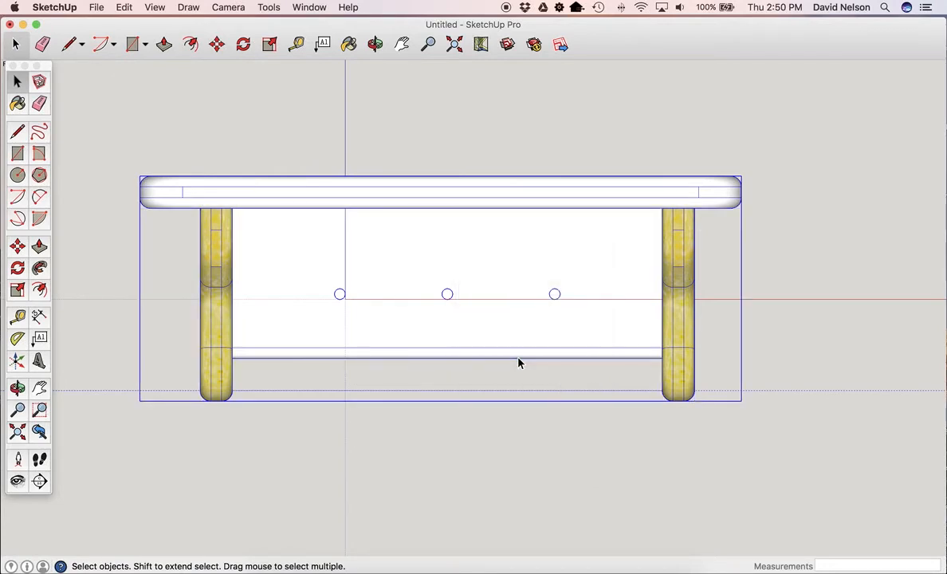
pyautogui.moveTo(524, 361)
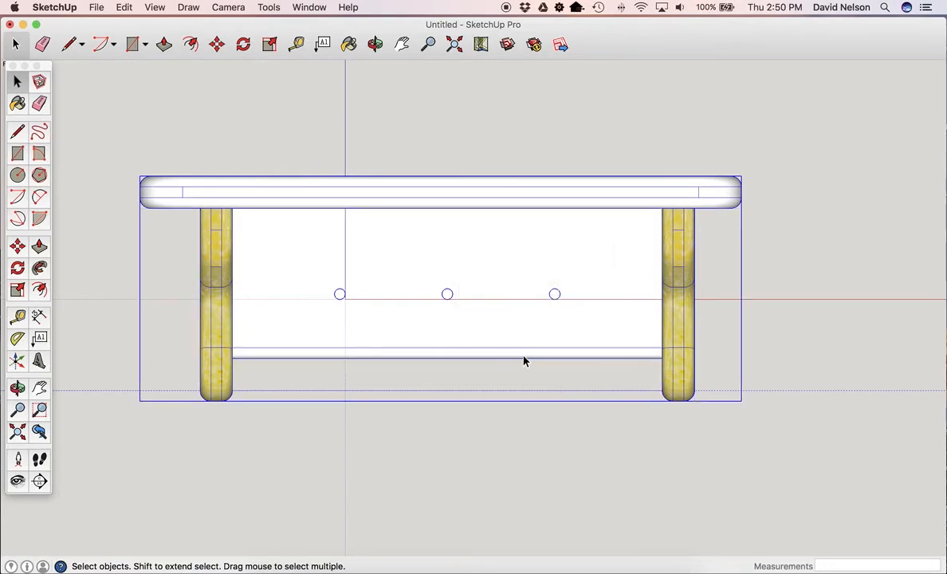